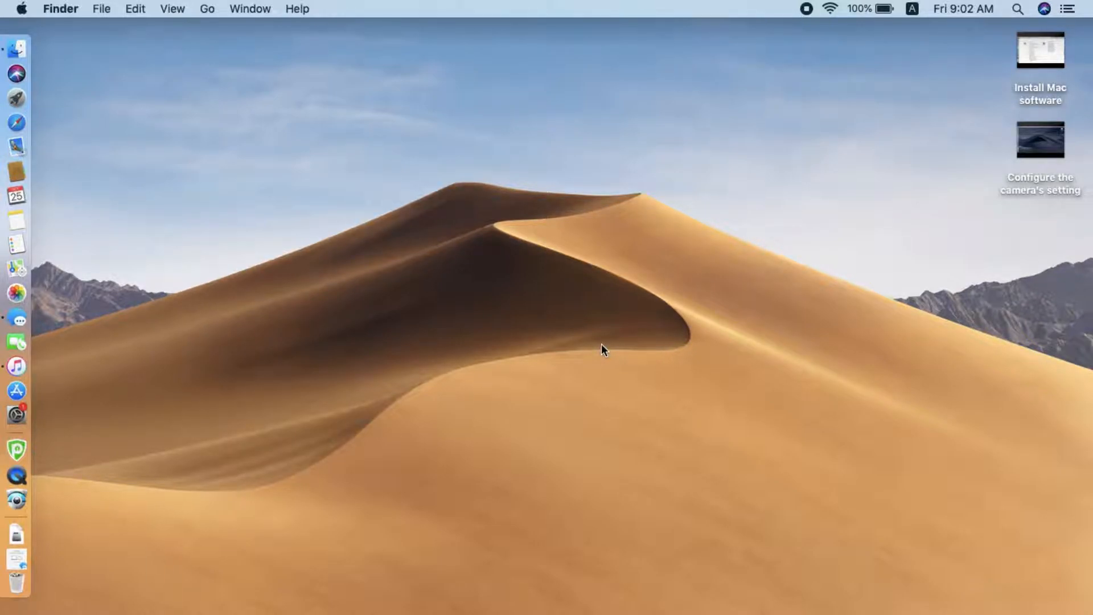
pyautogui.moveTo(847, 40)
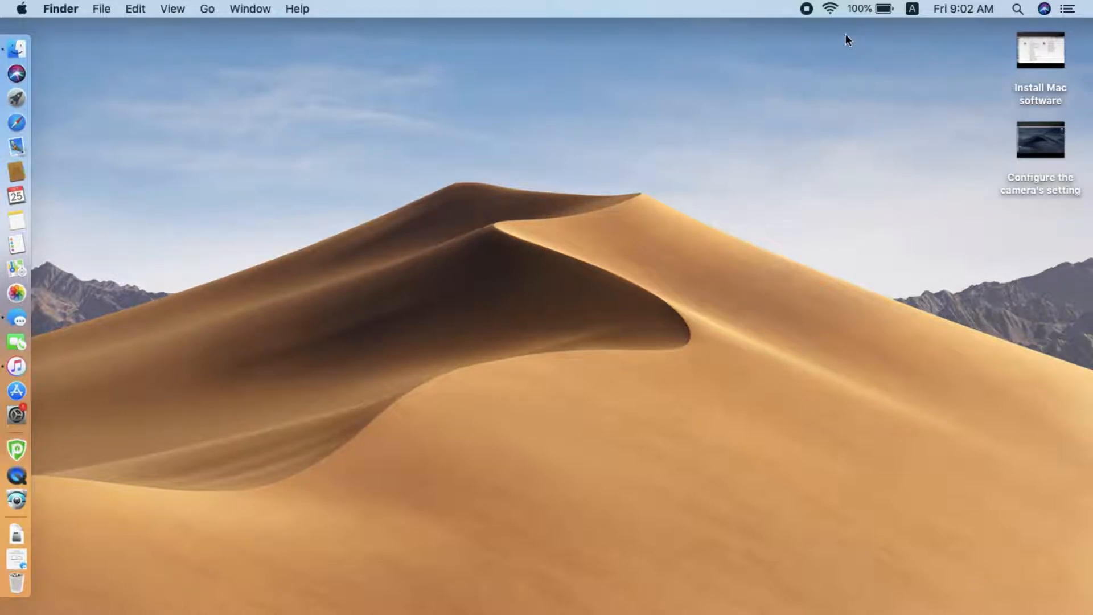
# - Show the list of nearby Wi-Fi networks from the menu bar Wi-Fi icon
pyautogui.click(829, 9)
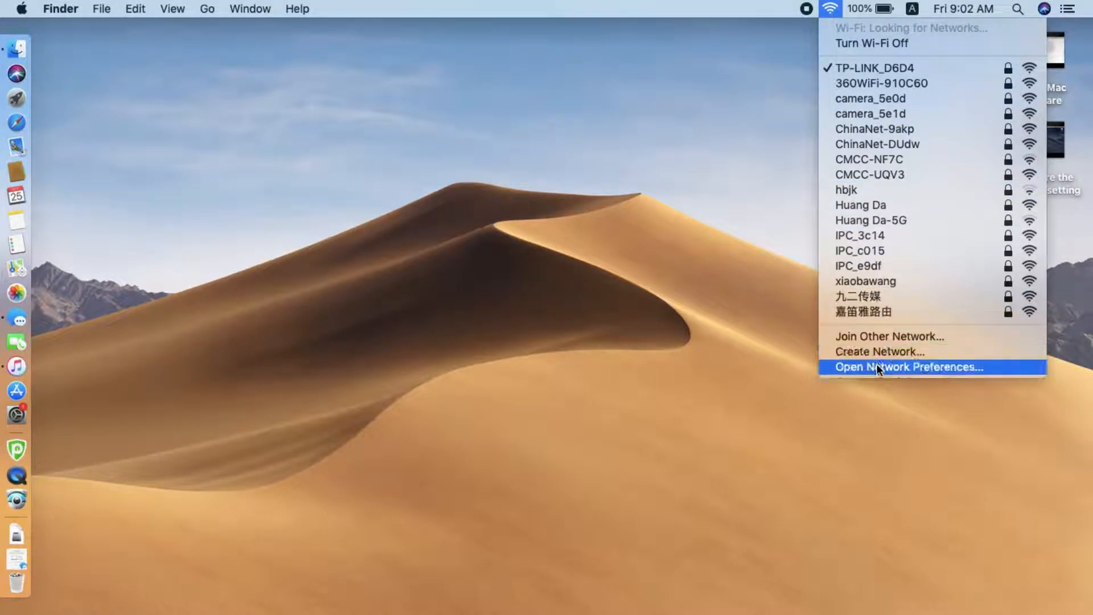
# - Review the Wi-Fi TCP/IP details: address 192.168.1.17 and router 192.168.1.1
pyautogui.click(909, 366)
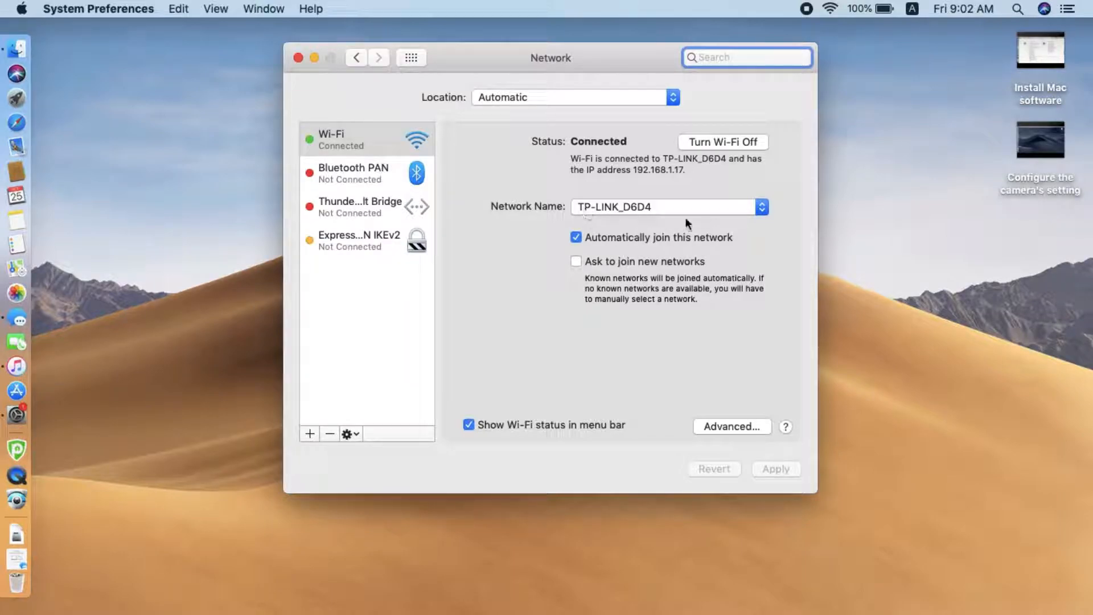
pyautogui.click(732, 426)
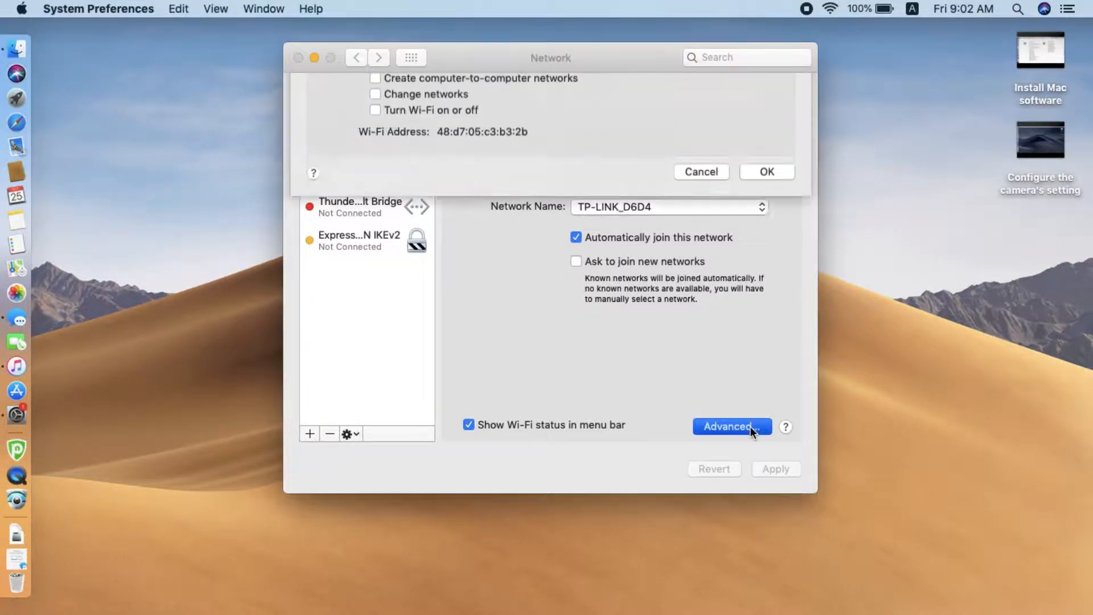
pyautogui.click(732, 426)
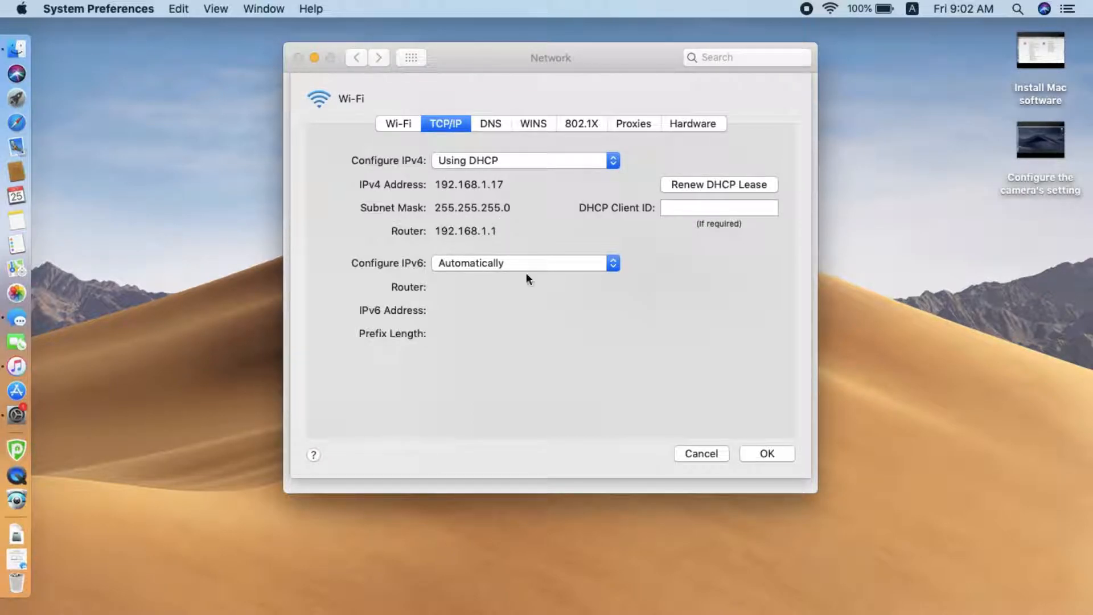
pyautogui.moveTo(459, 202)
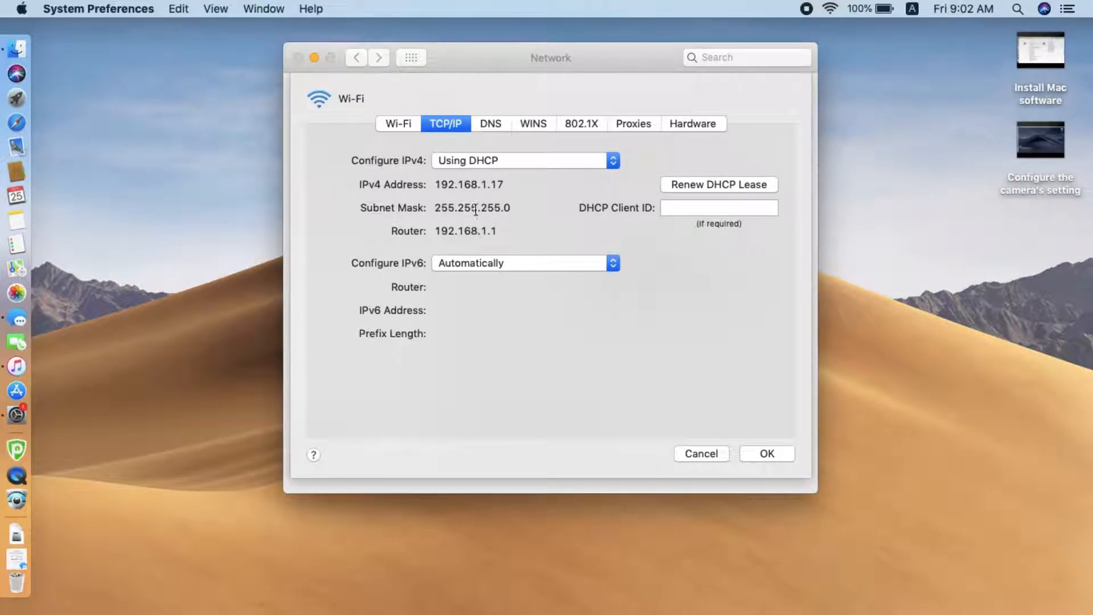
pyautogui.moveTo(758, 420)
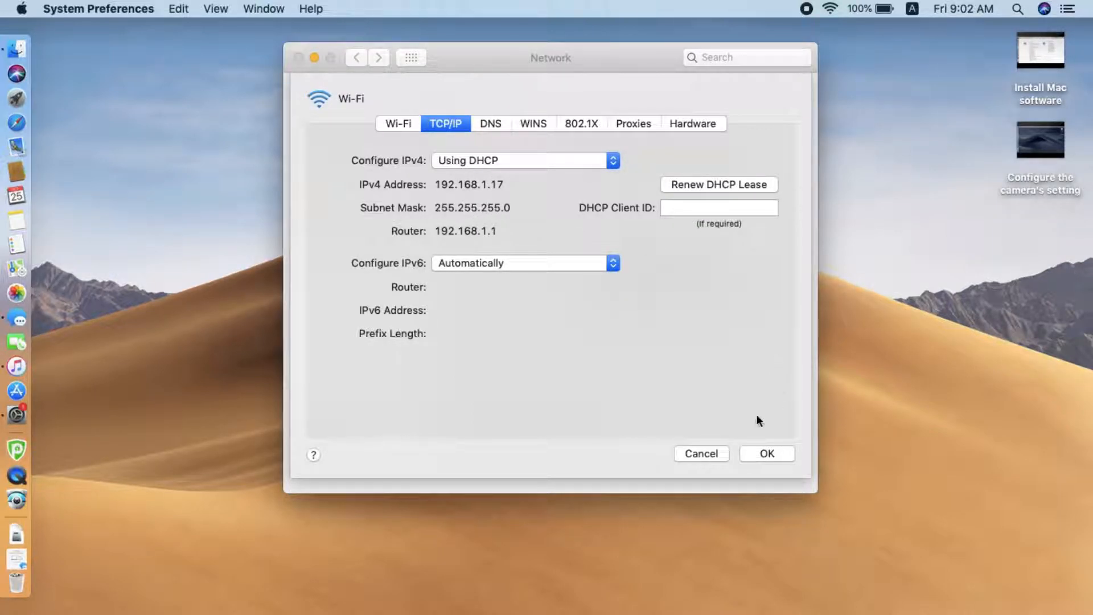
pyautogui.click(702, 453)
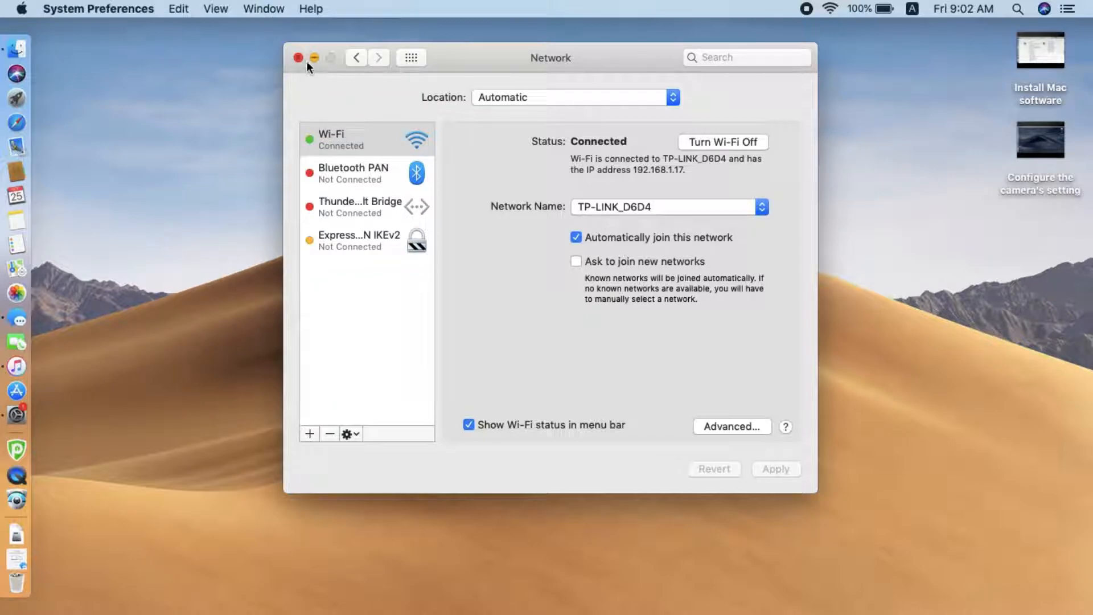
# - Close Network preferences and show the Wi-Fi list again, with TP-LINK_D6D4 joined
pyautogui.click(831, 9)
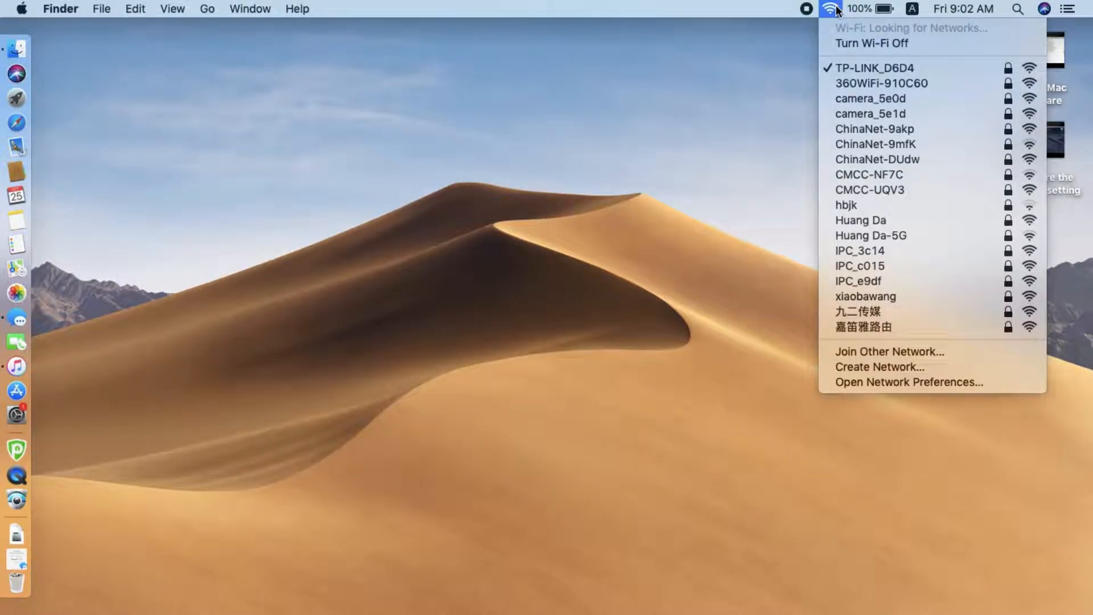
pyautogui.moveTo(884, 257)
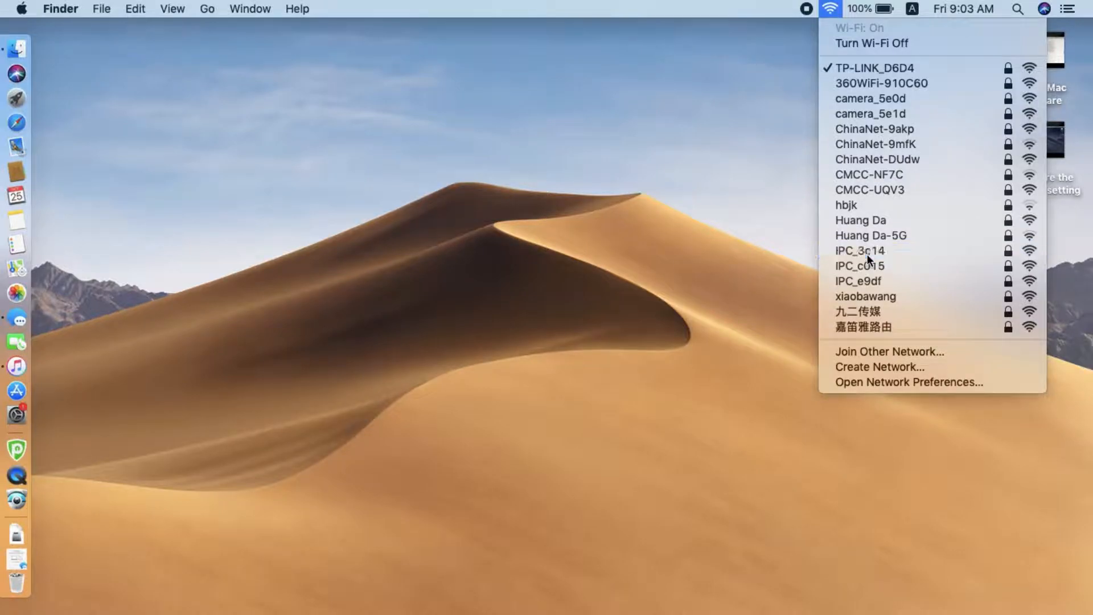
# - Join the camera's IPC_3c14 Wi-Fi network with its password
pyautogui.click(859, 250)
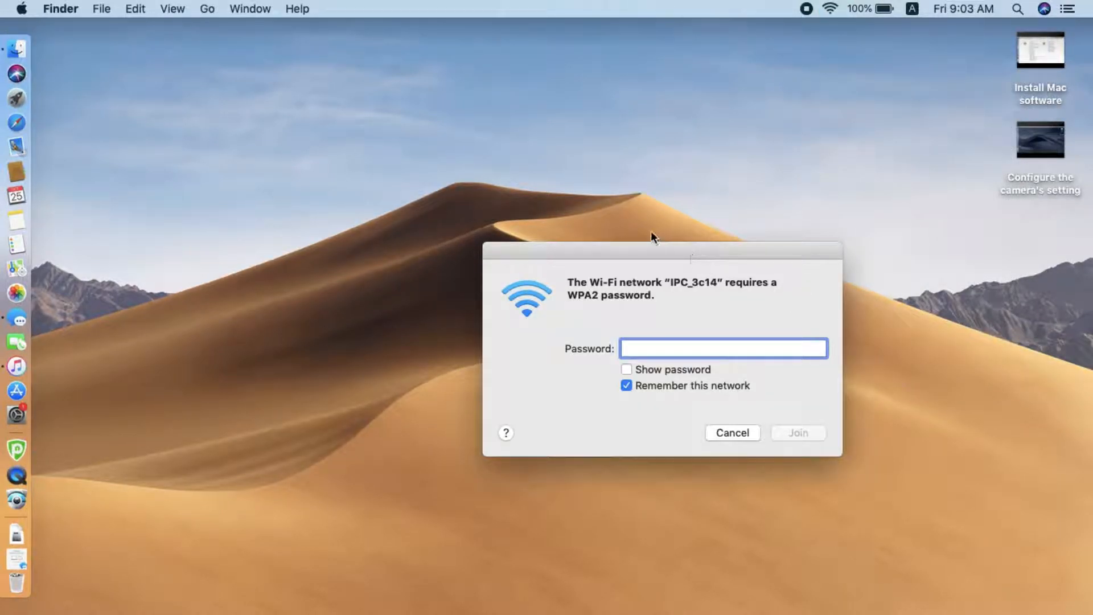
pyautogui.write('•')
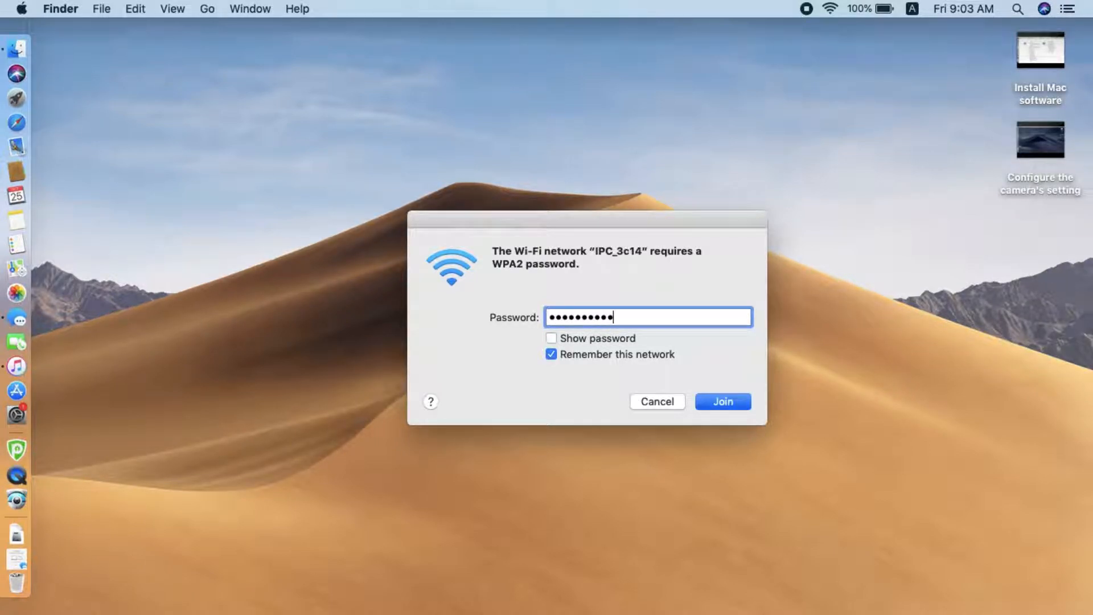
pyautogui.click(722, 401)
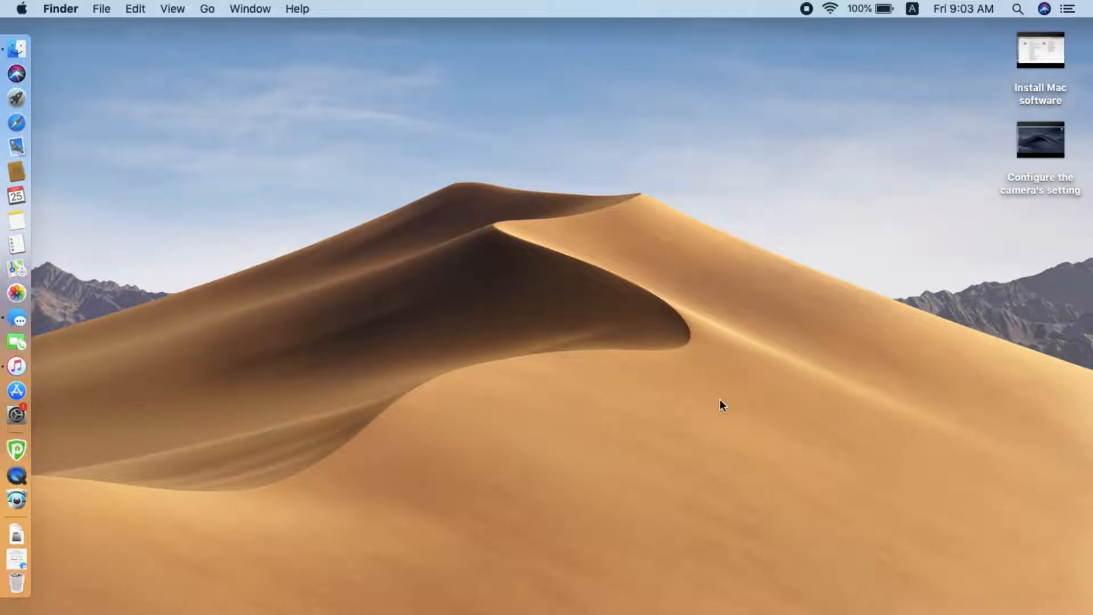
pyautogui.moveTo(751, 245)
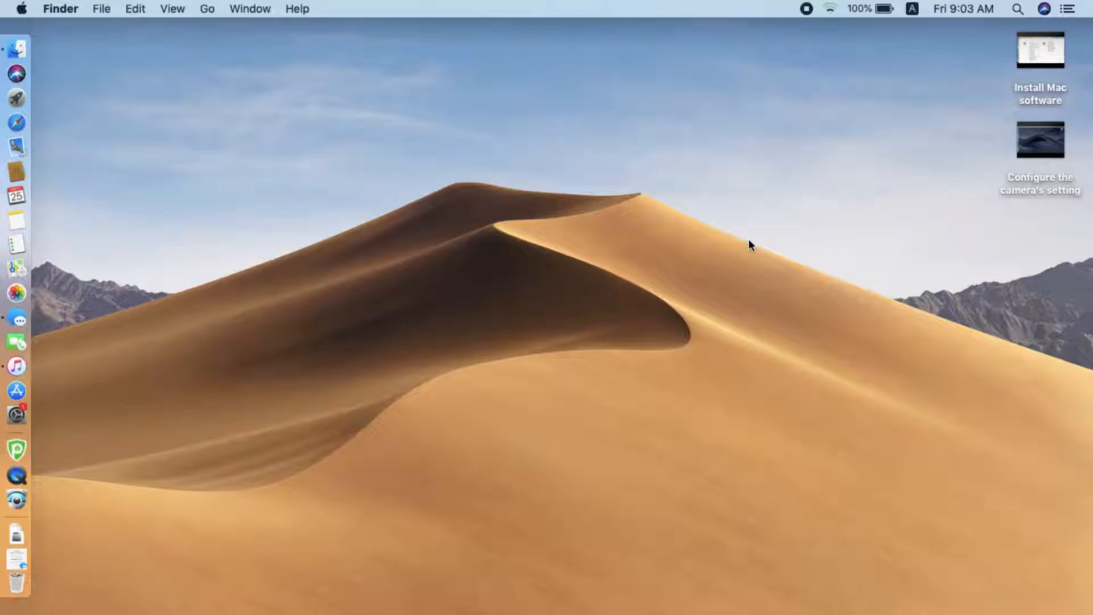
pyautogui.moveTo(765, 212)
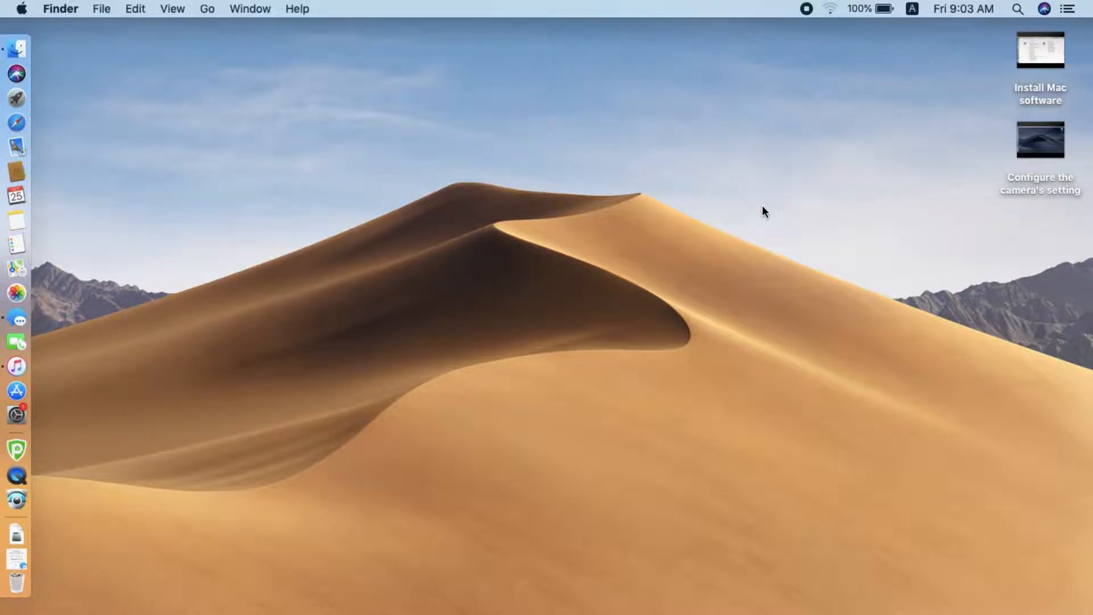
pyautogui.moveTo(835, 80)
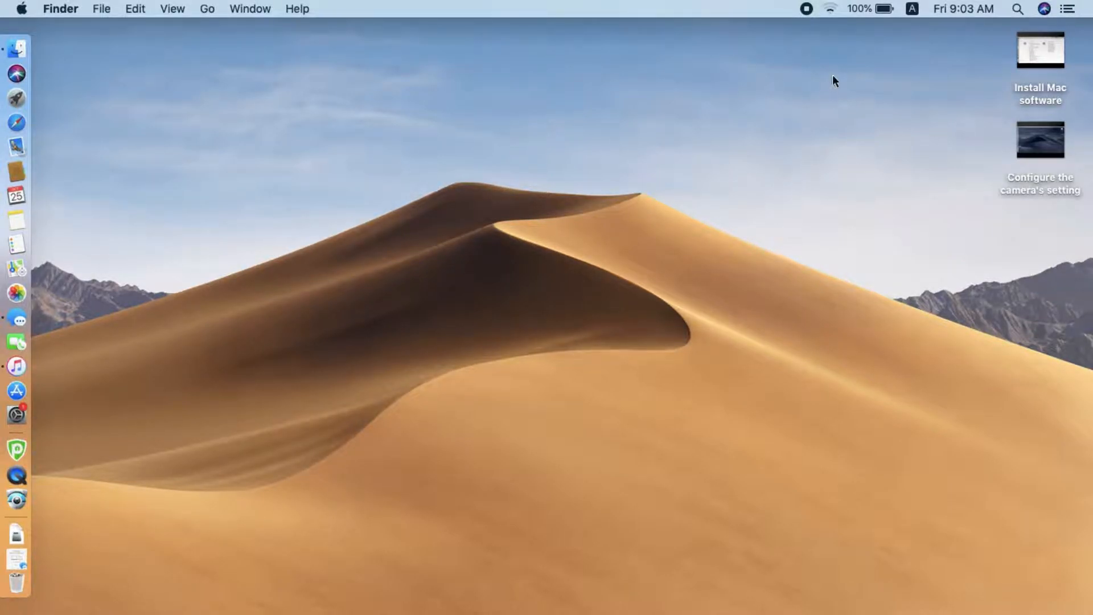
# - Confirm IPC_3c14 is connected, then launch VMS and log in as admin
pyautogui.click(829, 9)
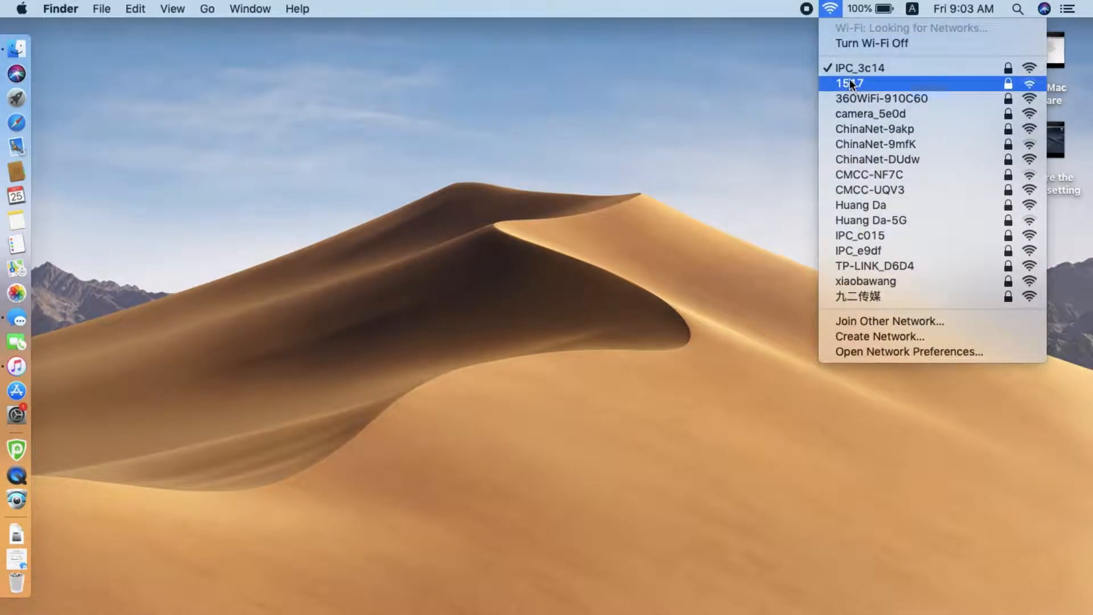
pyautogui.moveTo(596, 168)
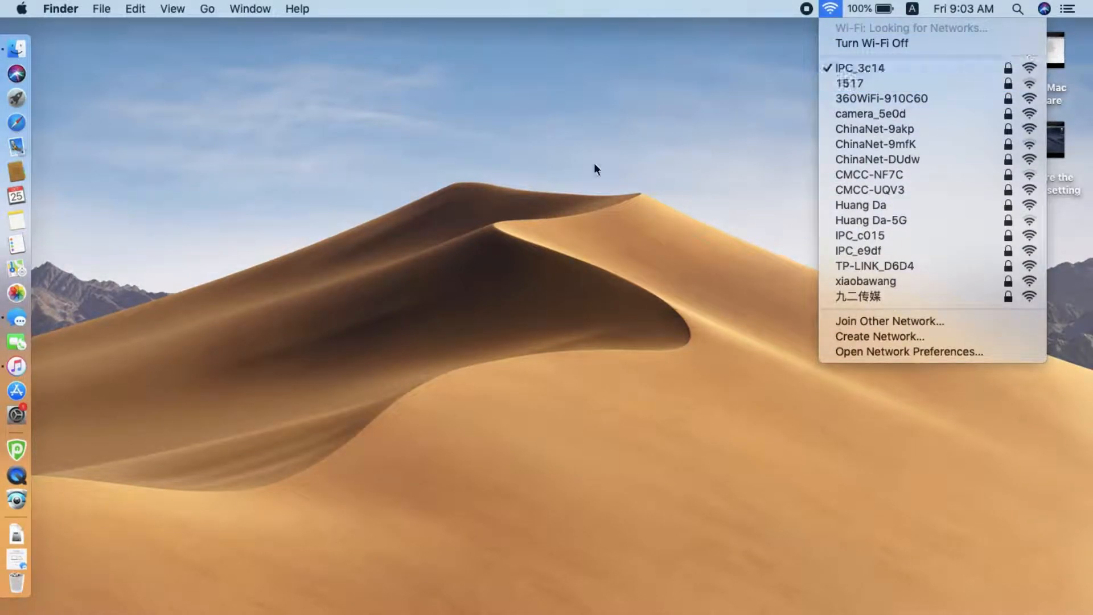
pyautogui.click(16, 500)
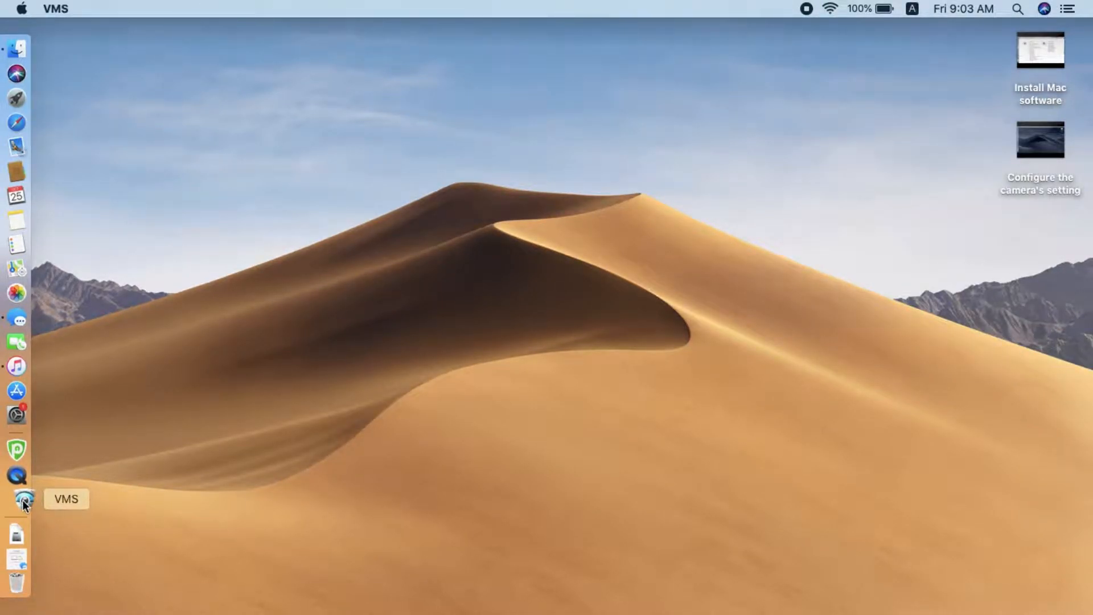
pyautogui.click(22, 499)
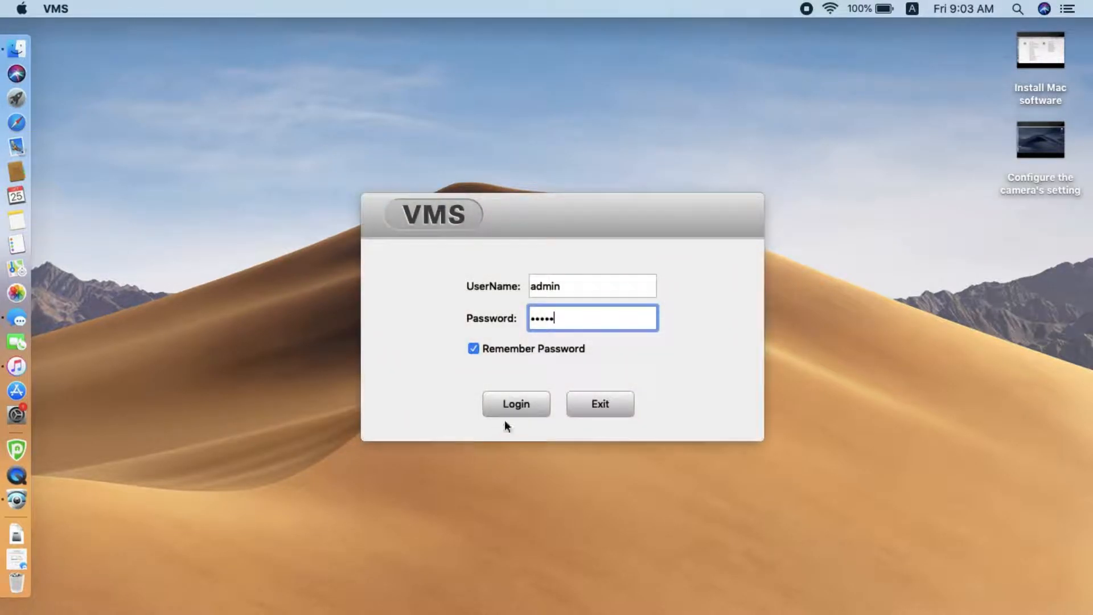
pyautogui.click(515, 404)
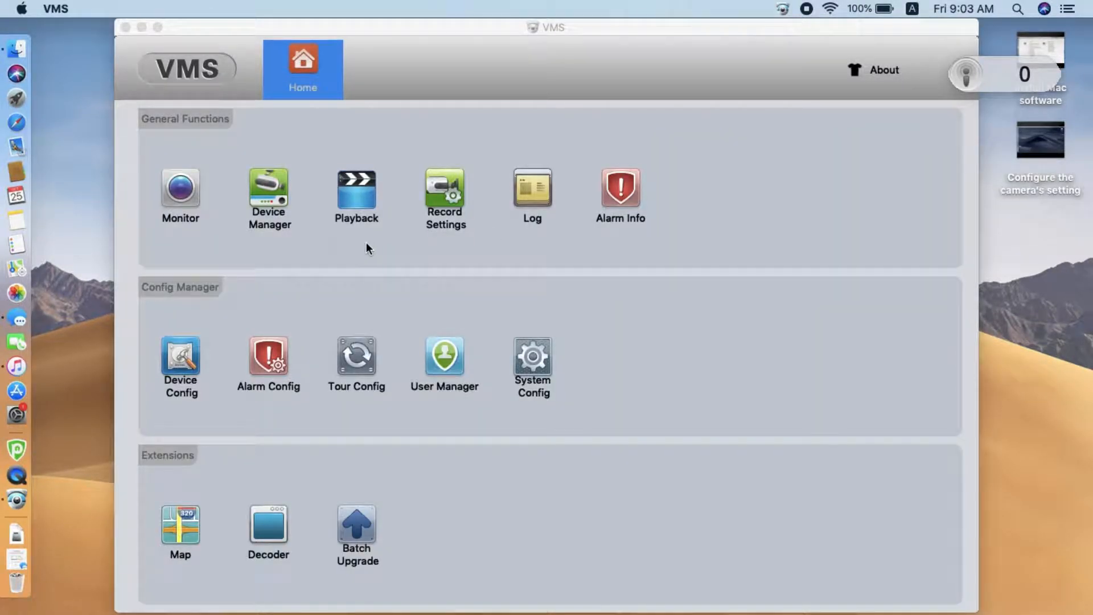
# - Run IPV4 Search in Device Manager and add camera 192.168.10.1, now Connected
pyautogui.click(268, 197)
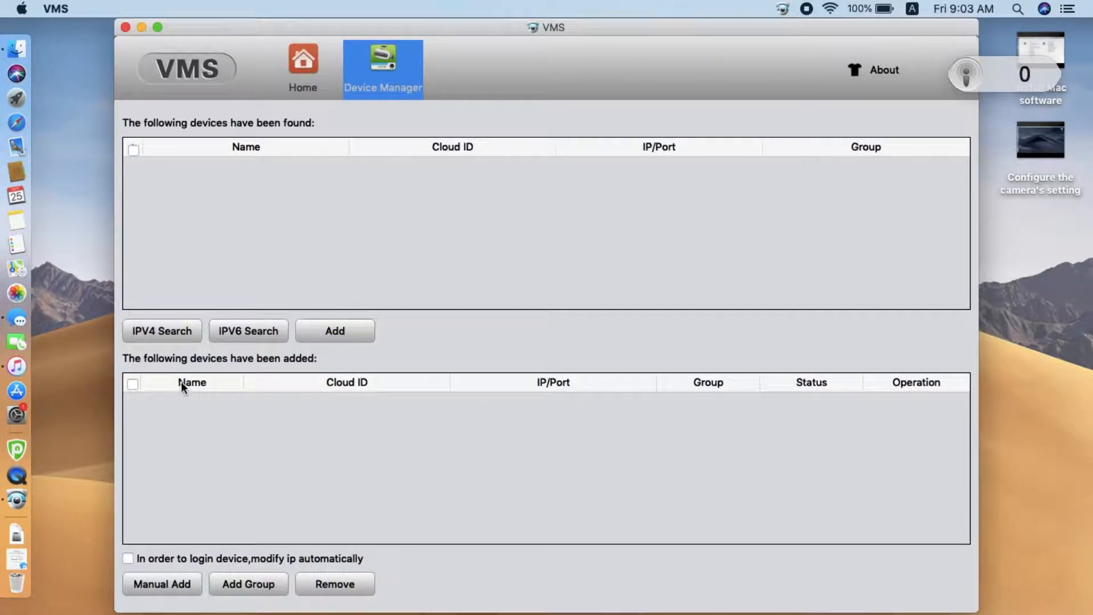
pyautogui.click(161, 330)
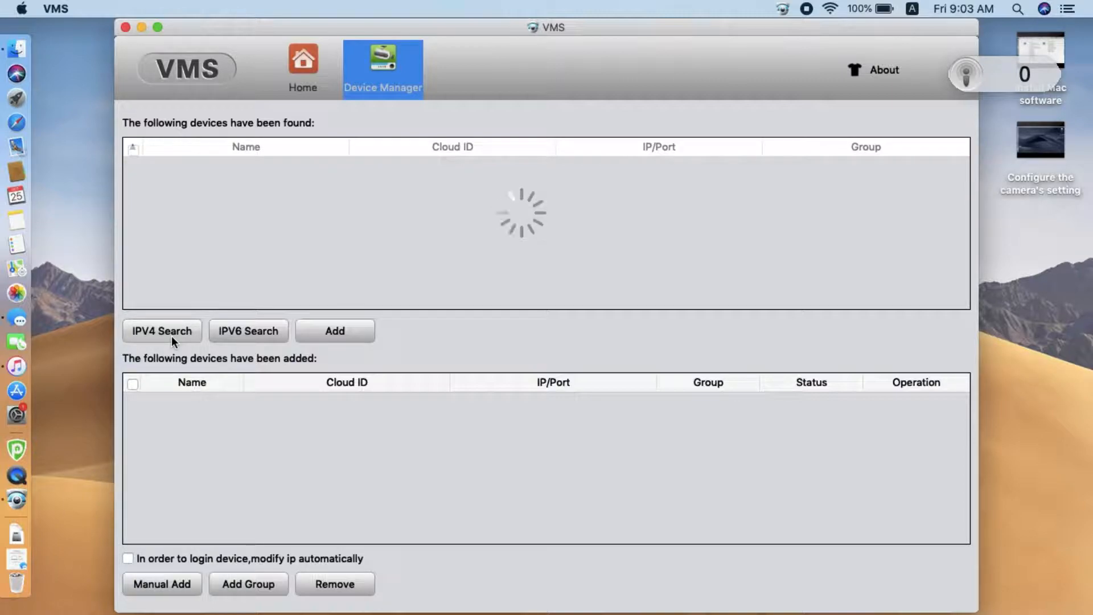
pyautogui.click(161, 330)
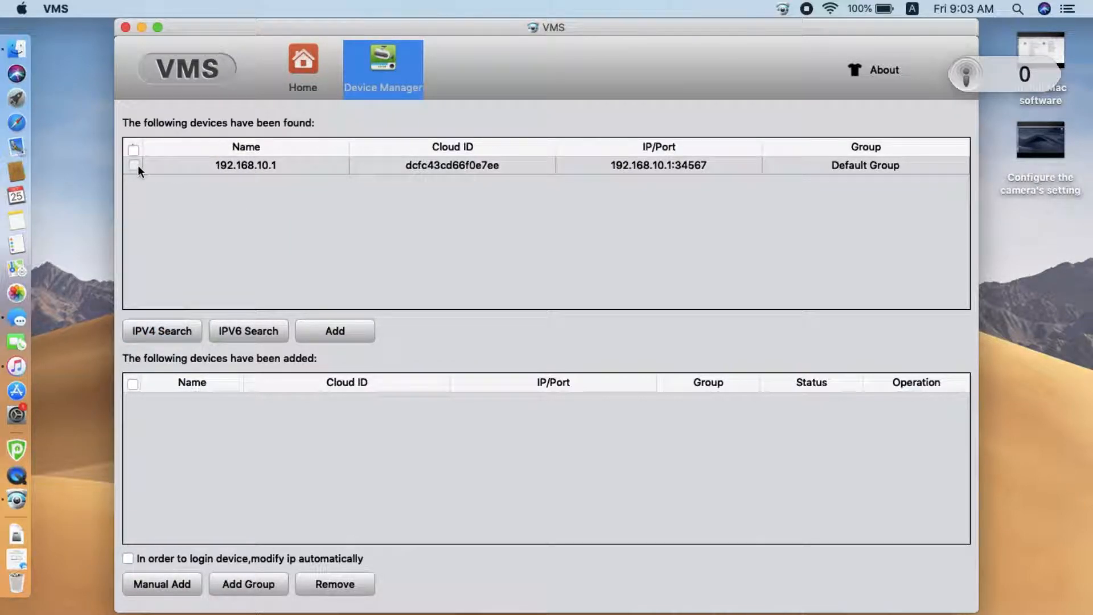
pyautogui.click(134, 165)
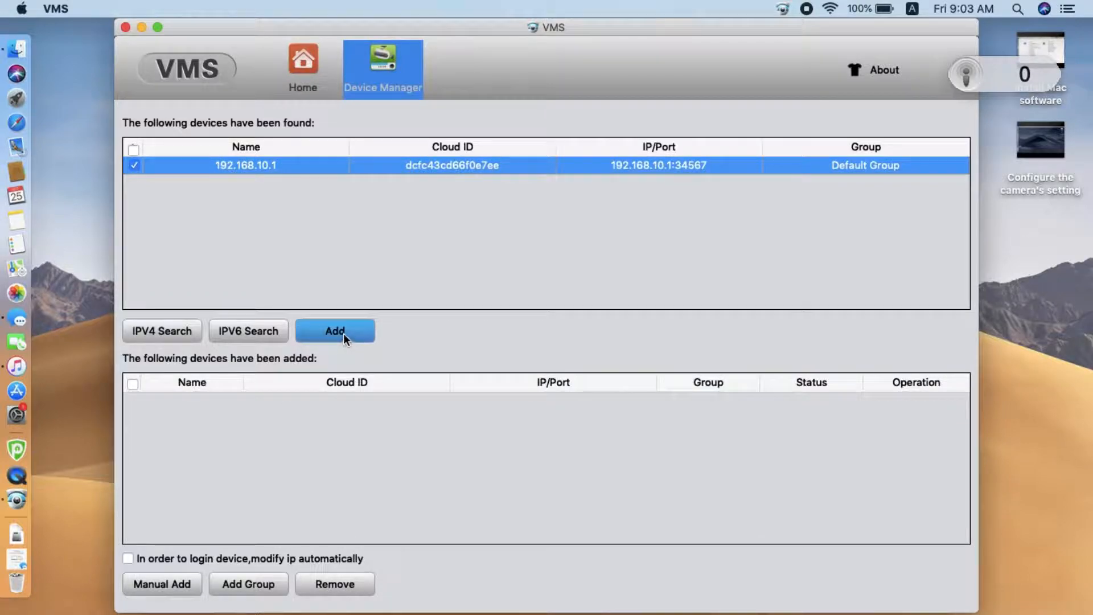
pyautogui.click(334, 330)
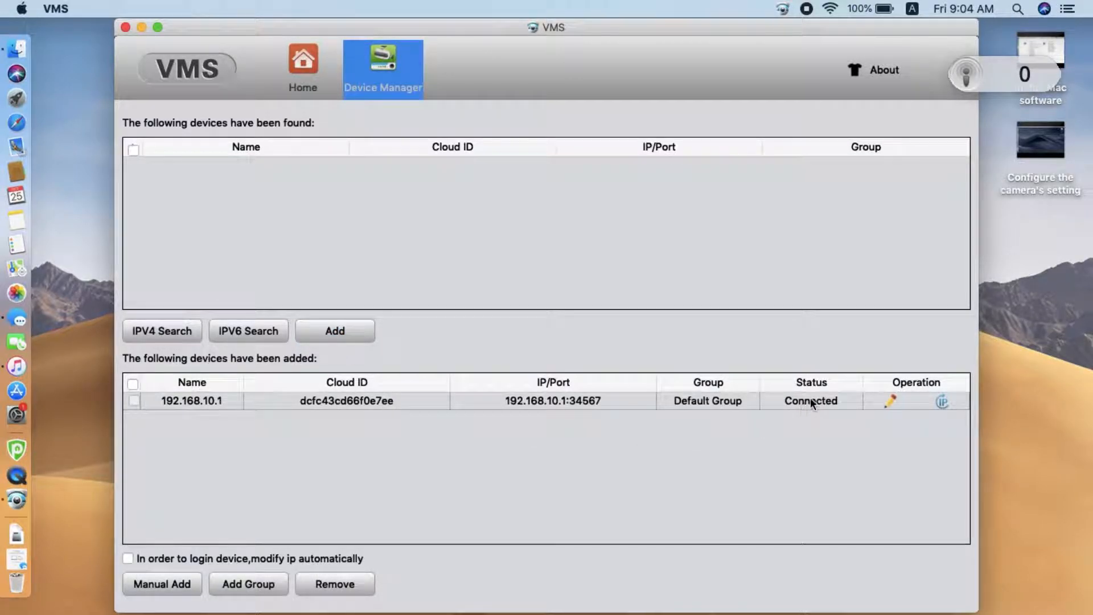
pyautogui.moveTo(820, 409)
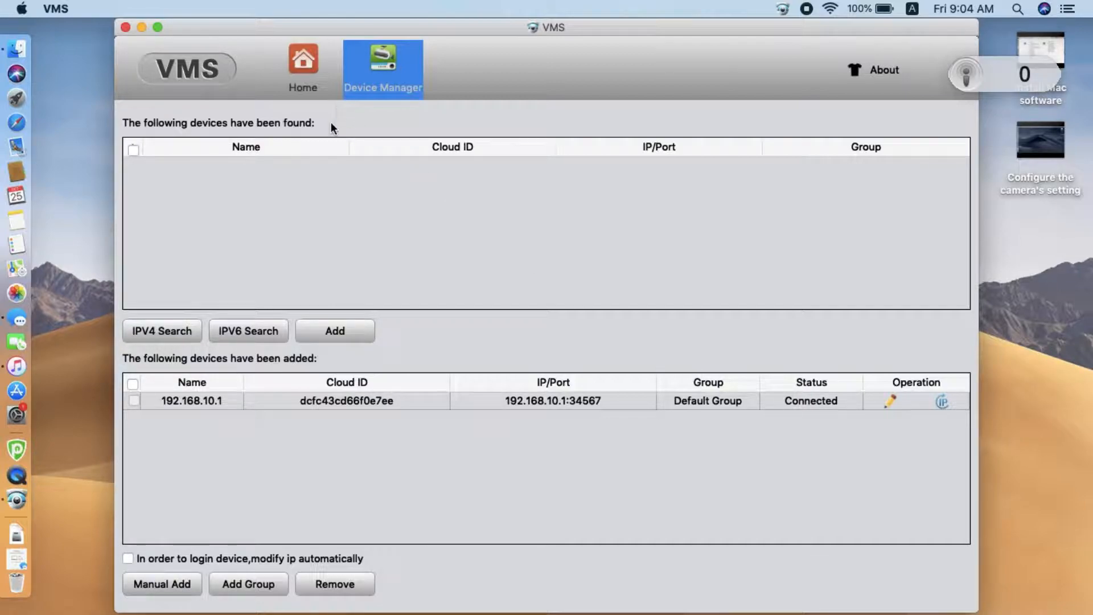
# - Open Monitor and play live video from camera 192.168.10.1
pyautogui.click(303, 68)
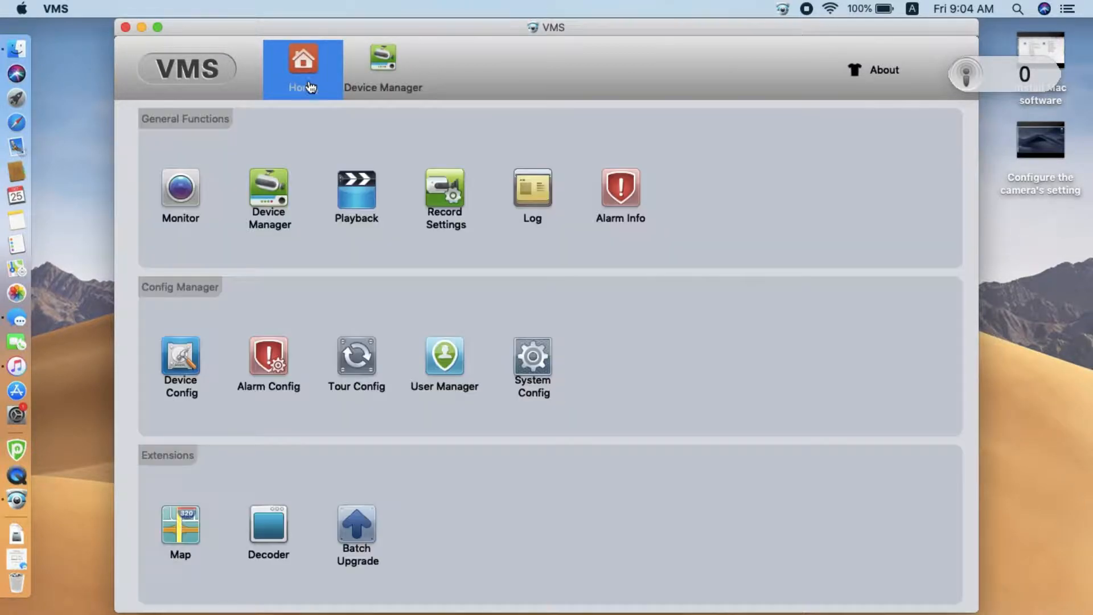
pyautogui.click(180, 194)
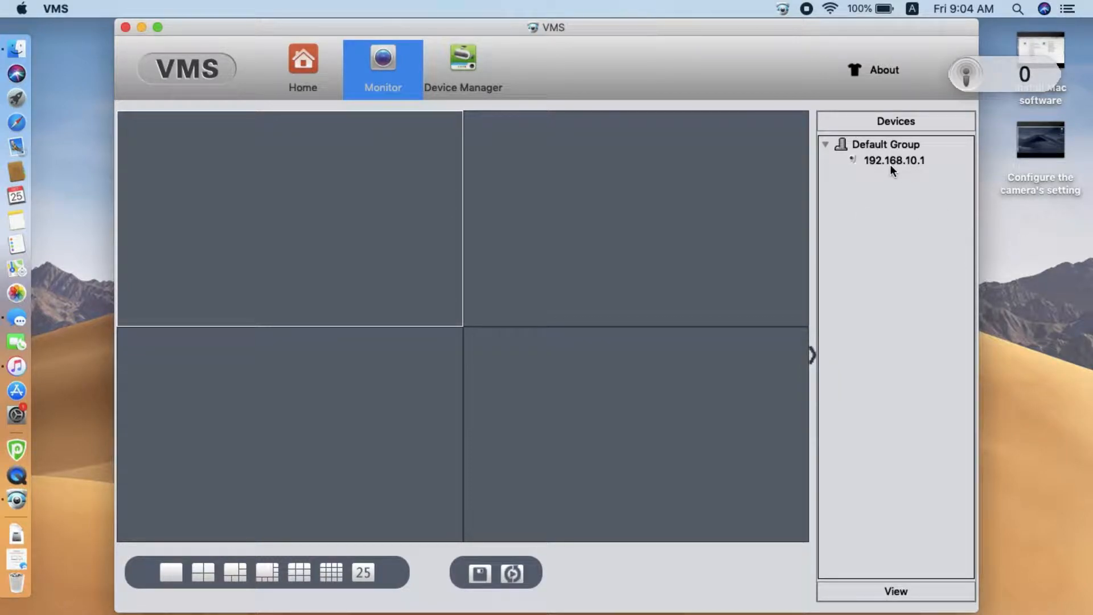
pyautogui.doubleClick(894, 159)
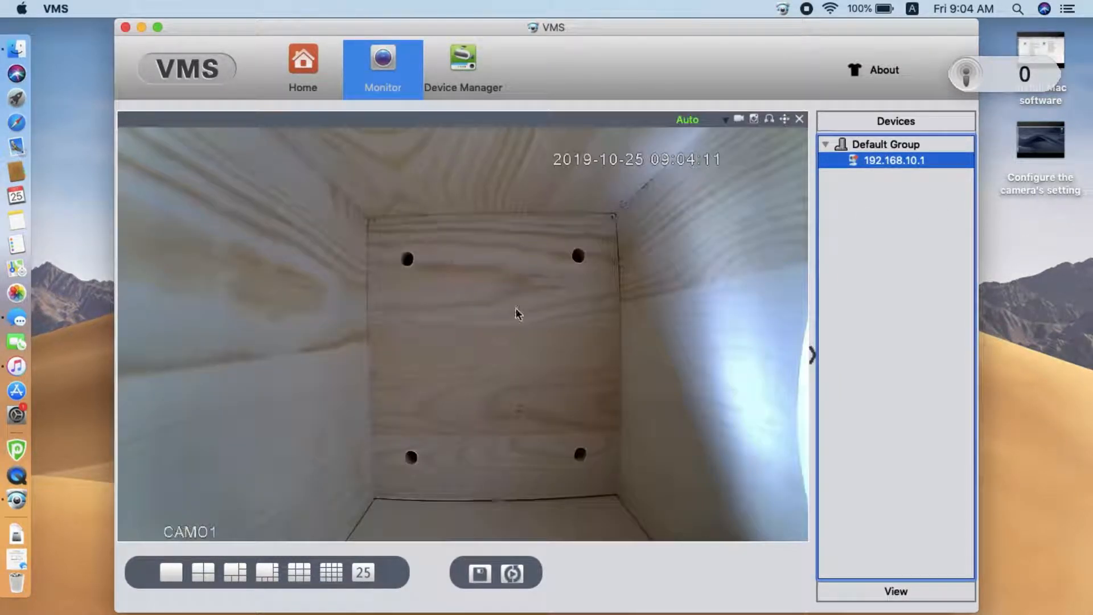
pyautogui.moveTo(628, 317)
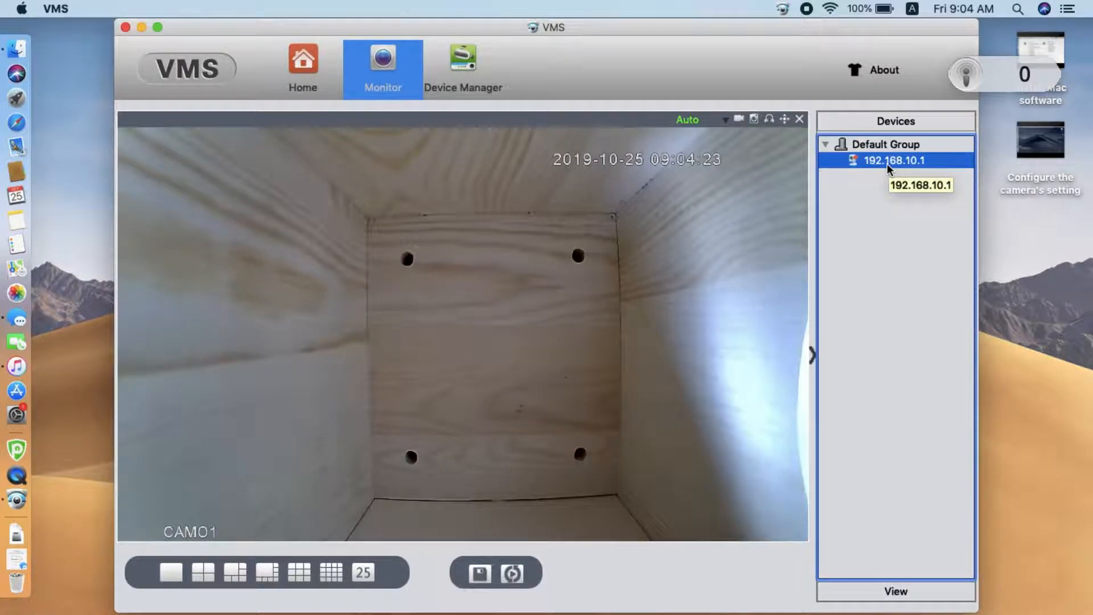
# - Open Config for camera 192.168.10.1 and go to its Network Wi-Fi page
pyautogui.rightClick(894, 160)
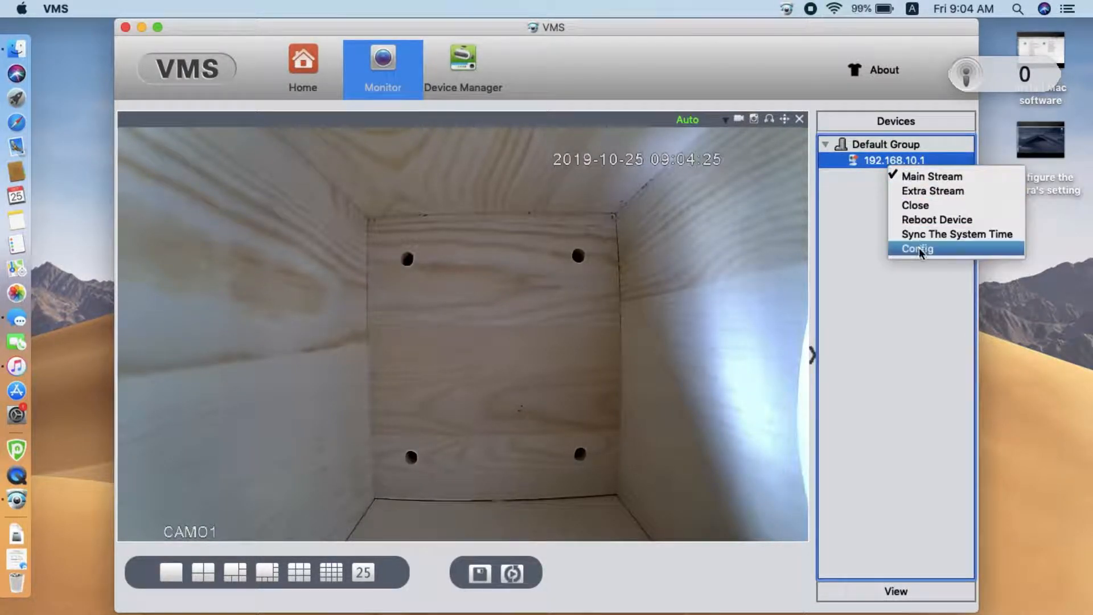
pyautogui.click(917, 249)
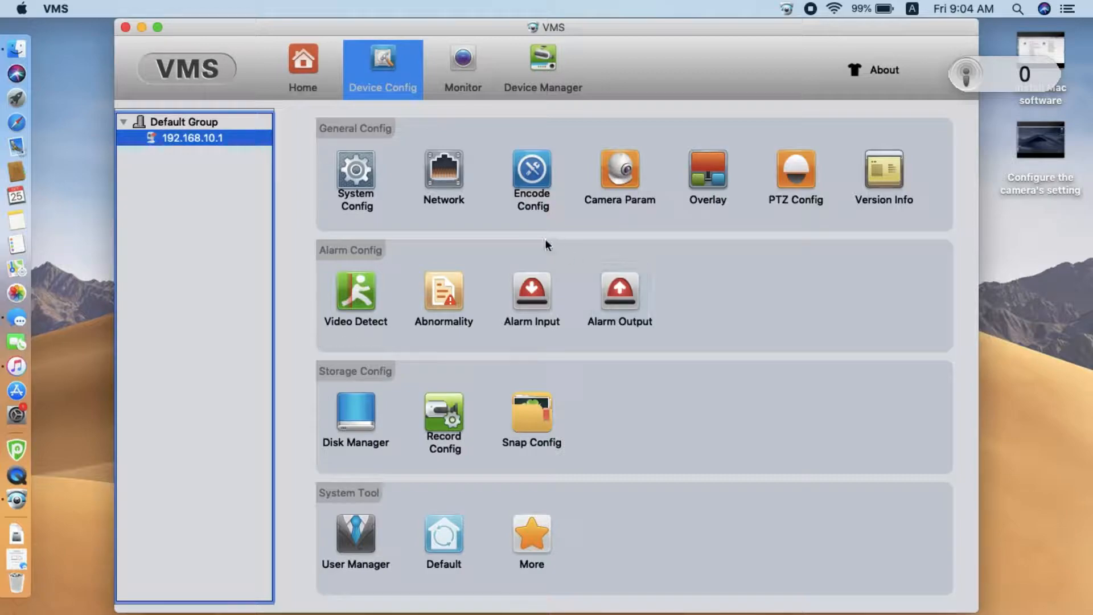
pyautogui.click(443, 178)
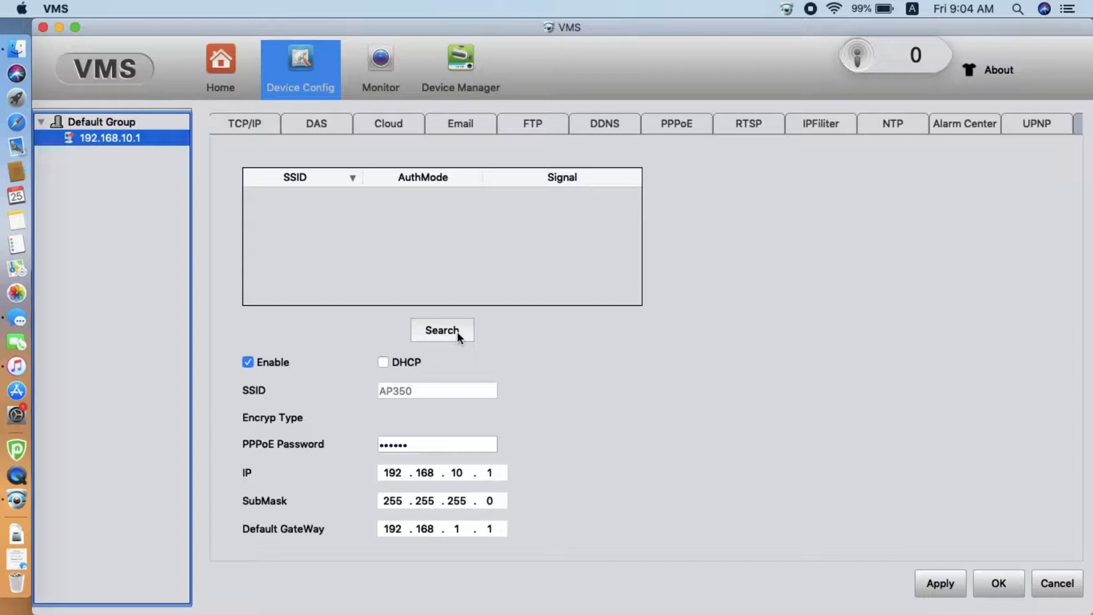
# - Scan for nearby Wi-Fi networks and select TP-LINK_D6D4 as the SSID
pyautogui.click(442, 330)
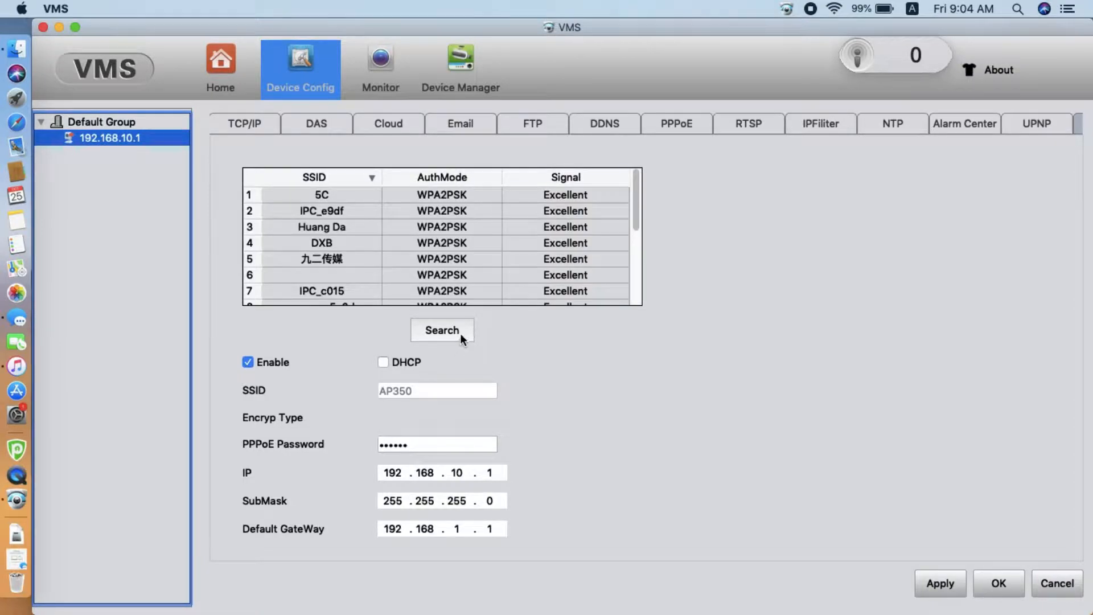
pyautogui.scroll(-3)
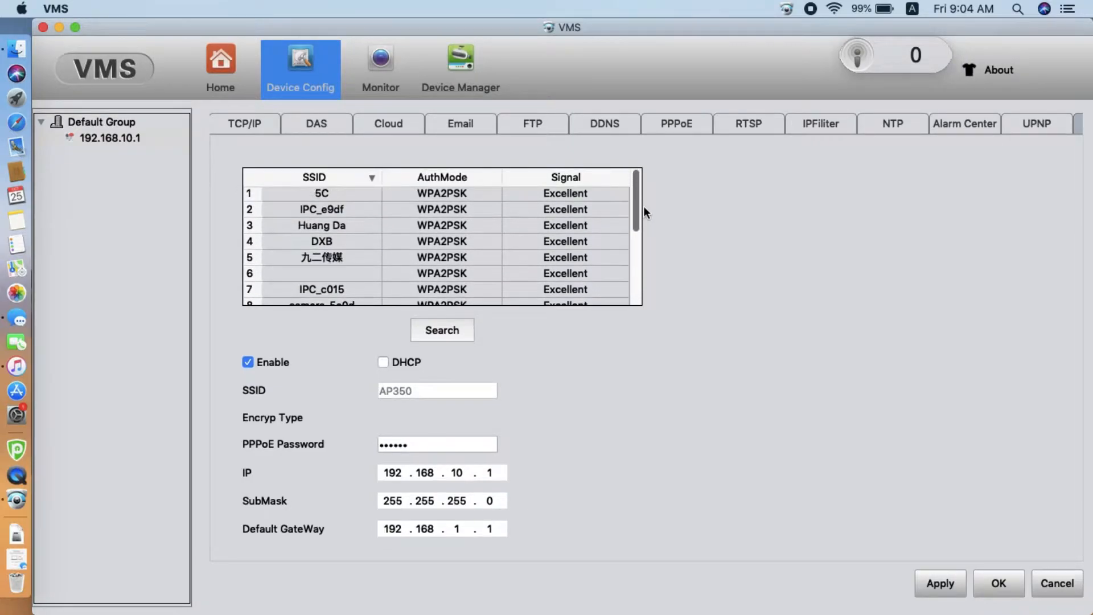
pyautogui.scroll(-3)
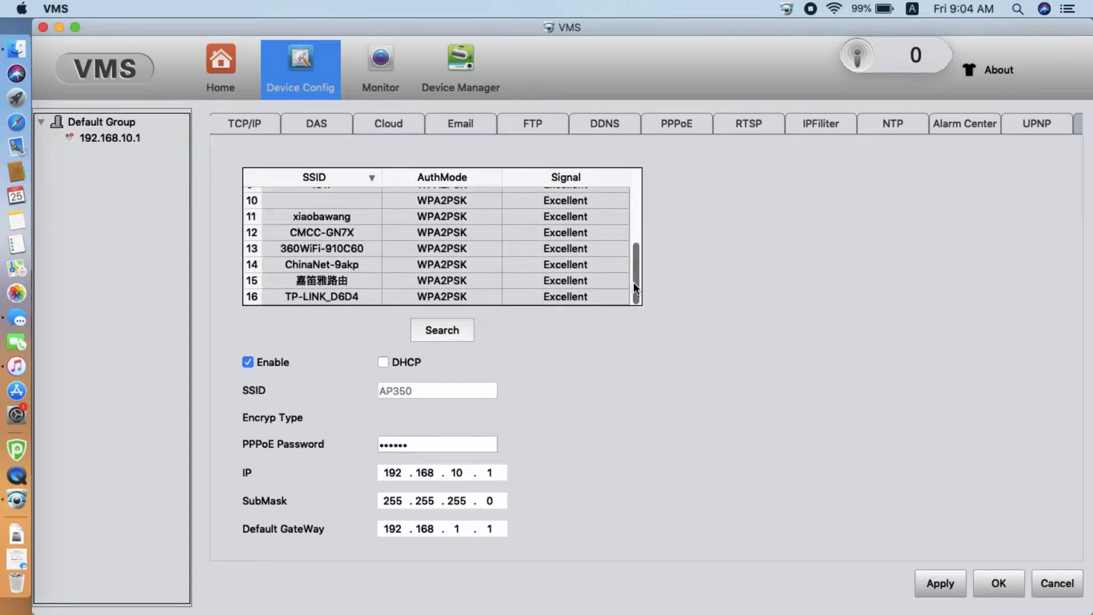
pyautogui.click(320, 296)
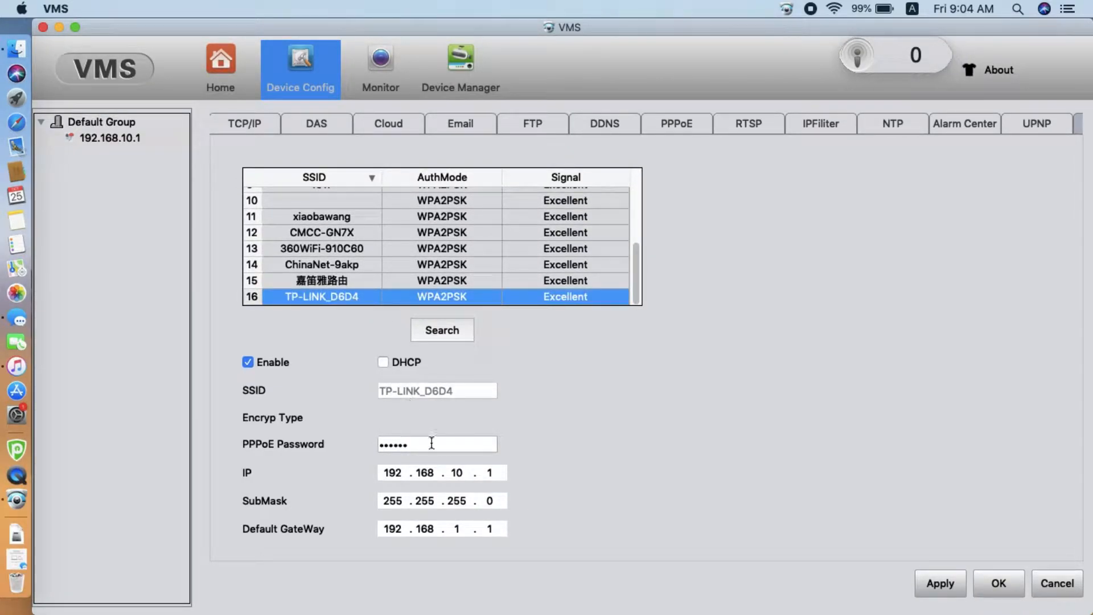
# - Enter the TP-LINK_D6D4 password and change the camera's IP to 192.168.1.90
pyautogui.click(436, 444)
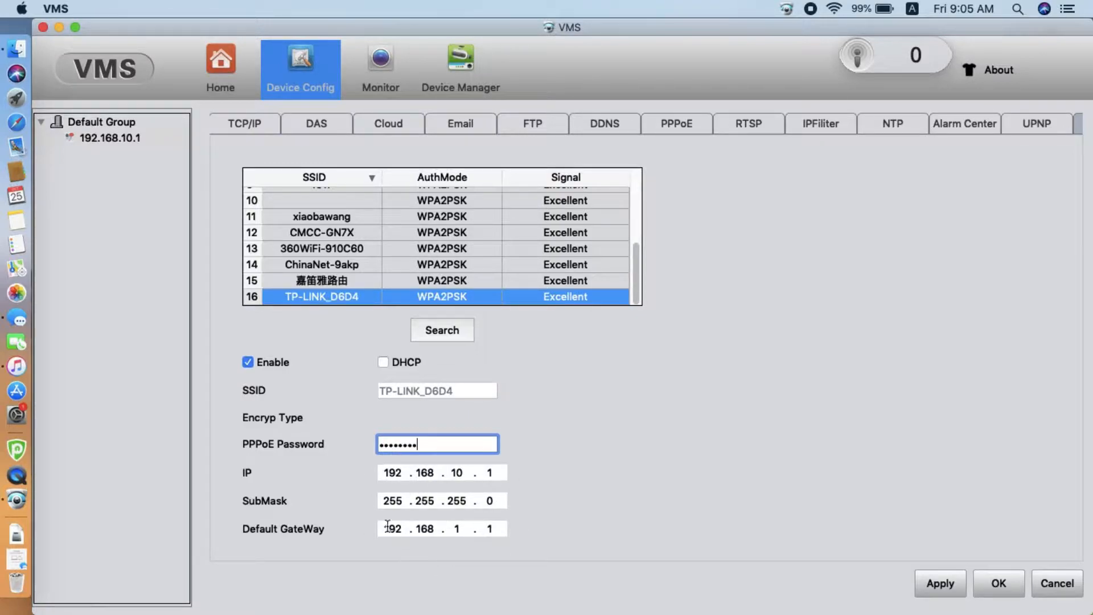
pyautogui.moveTo(558, 405)
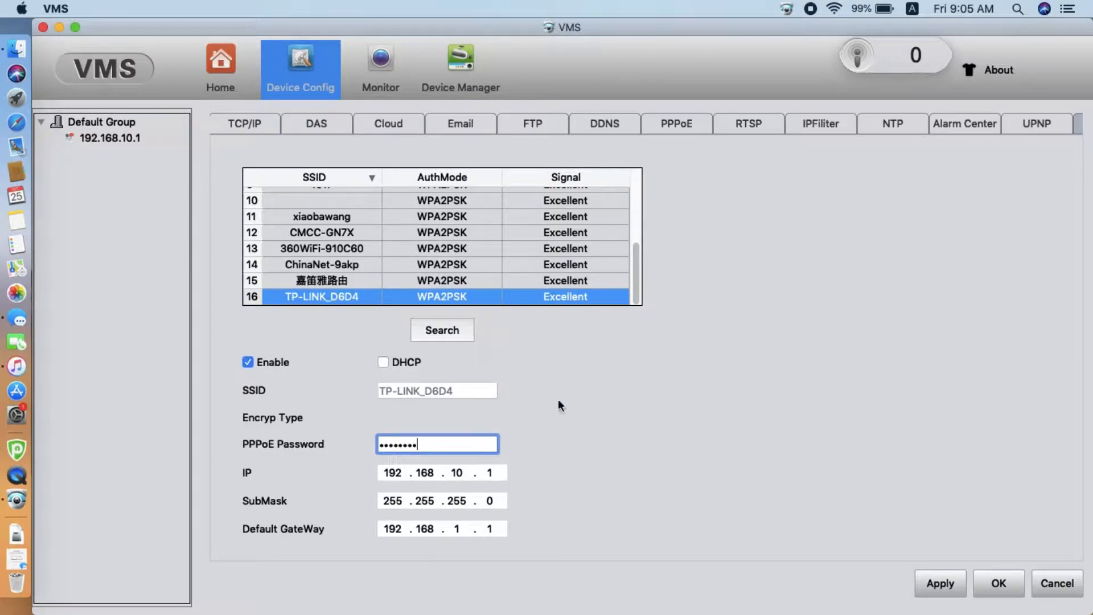
pyautogui.click(835, 9)
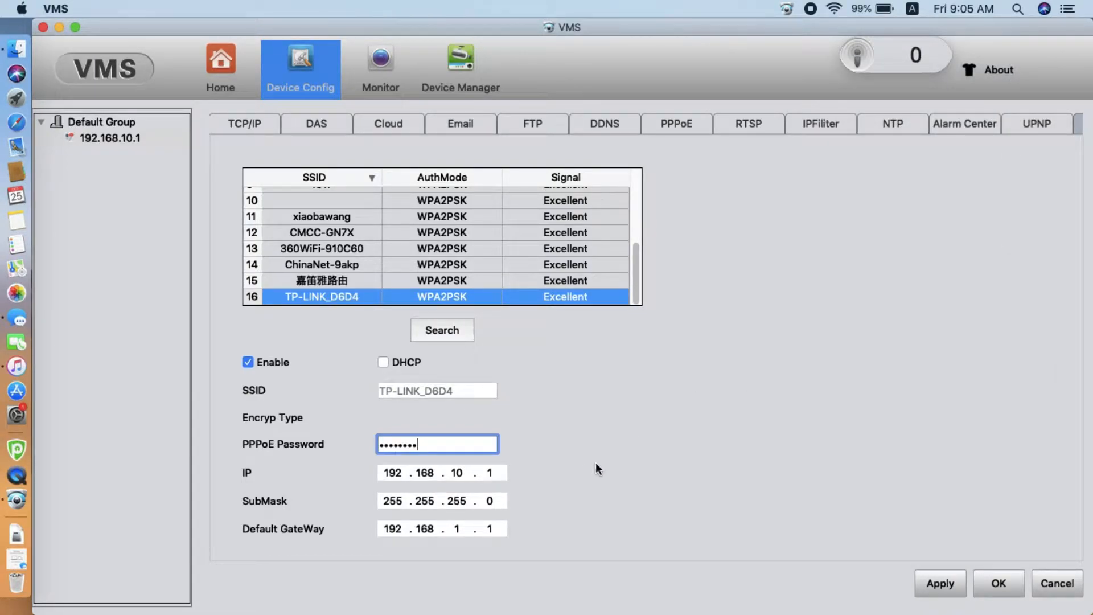
pyautogui.click(456, 471)
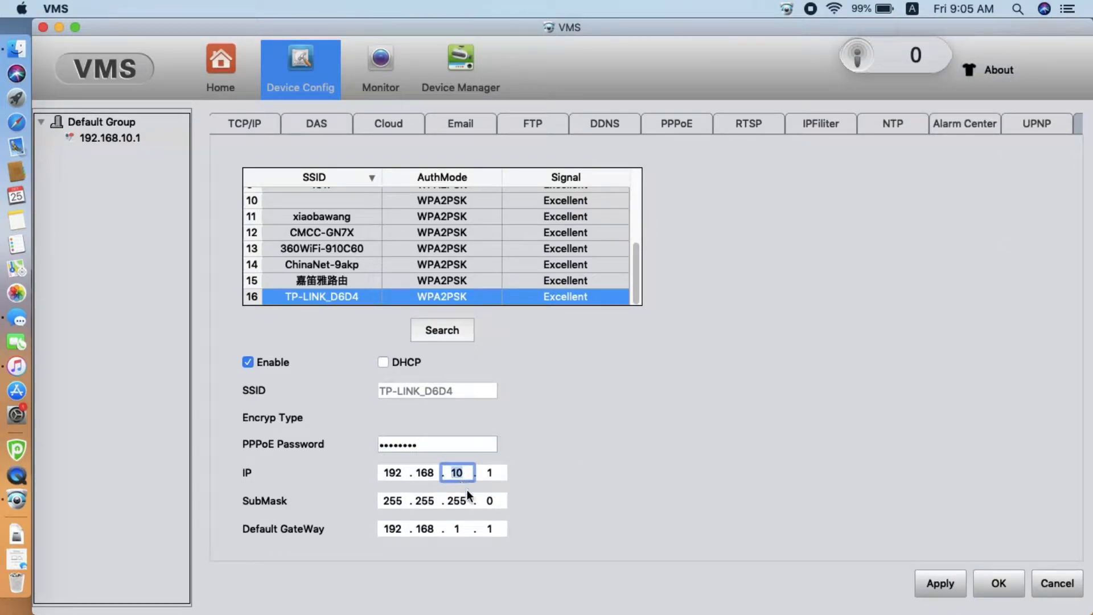
pyautogui.write('1')
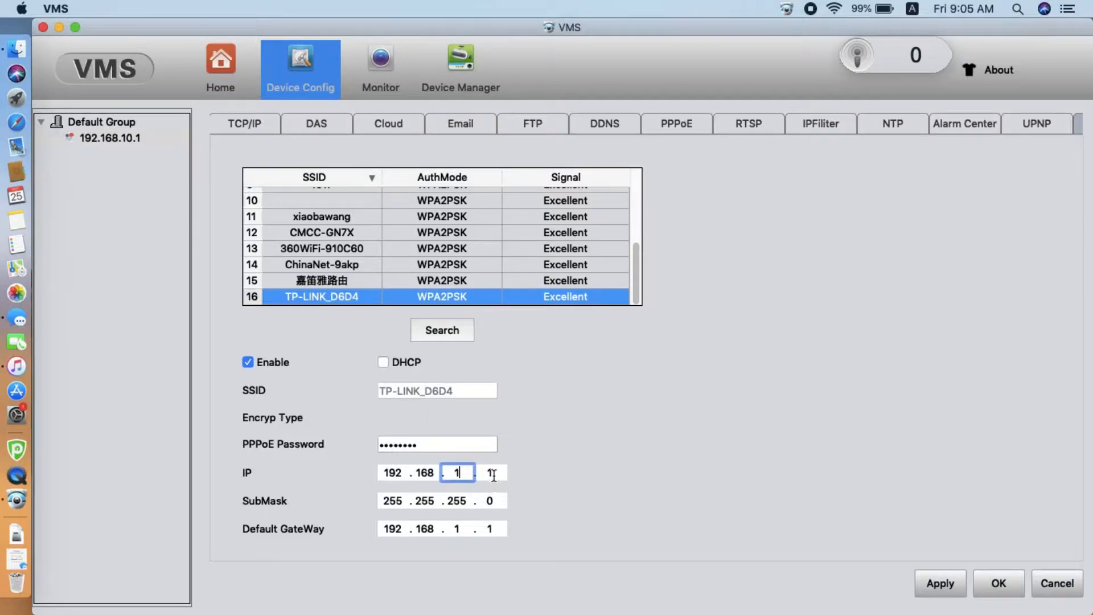
pyautogui.click(490, 473)
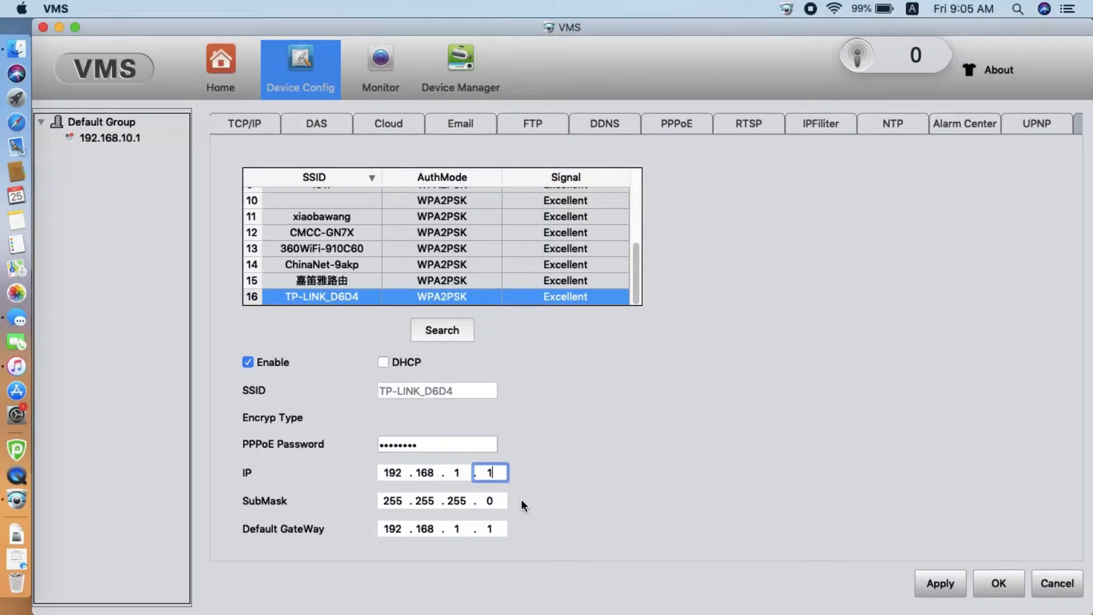
pyautogui.write('90')
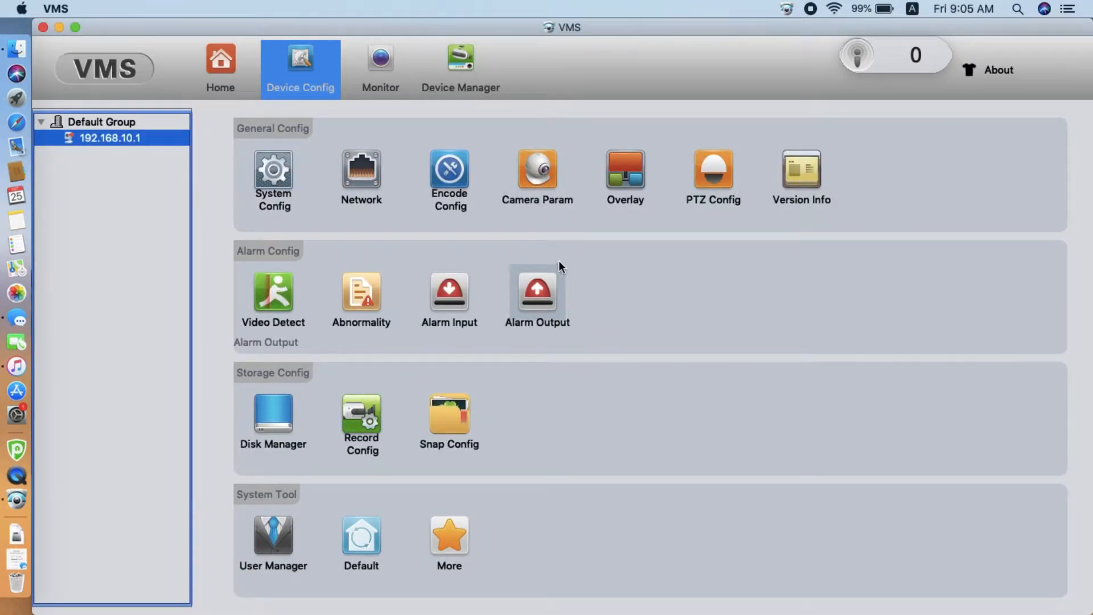
# - Rejoin the Mac to TP-LINK_D6D4, confirm the connection, and open Device Manager
pyautogui.click(835, 10)
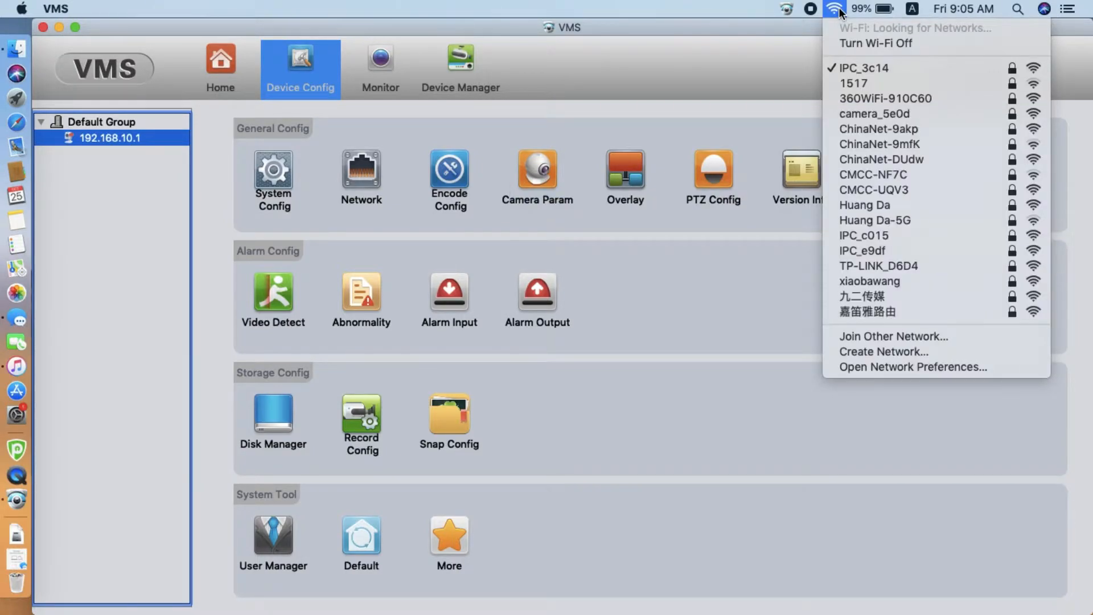
pyautogui.moveTo(871, 69)
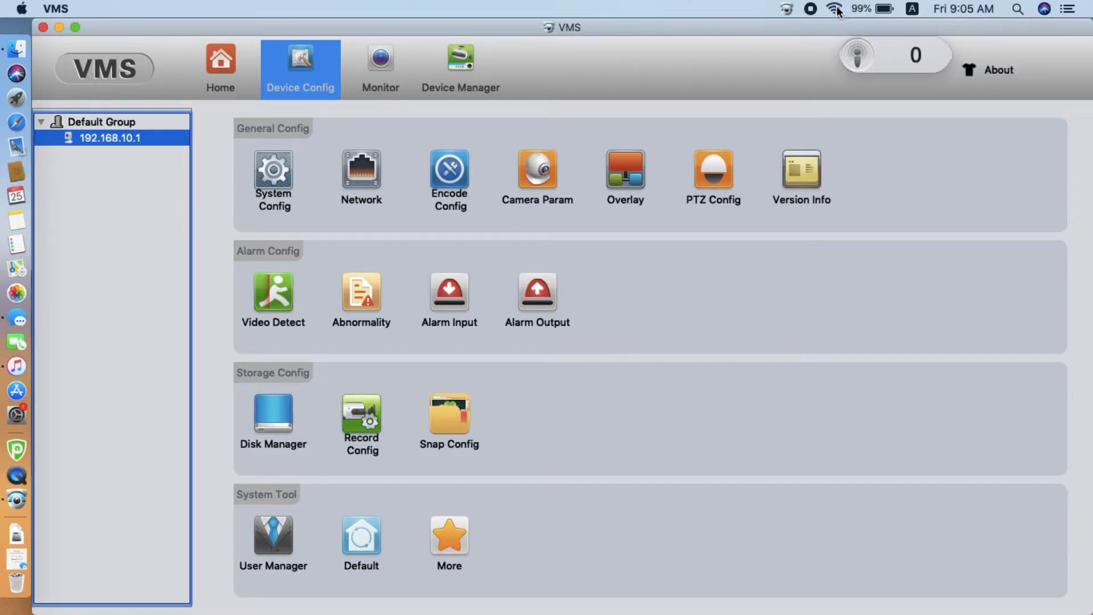
pyautogui.click(835, 9)
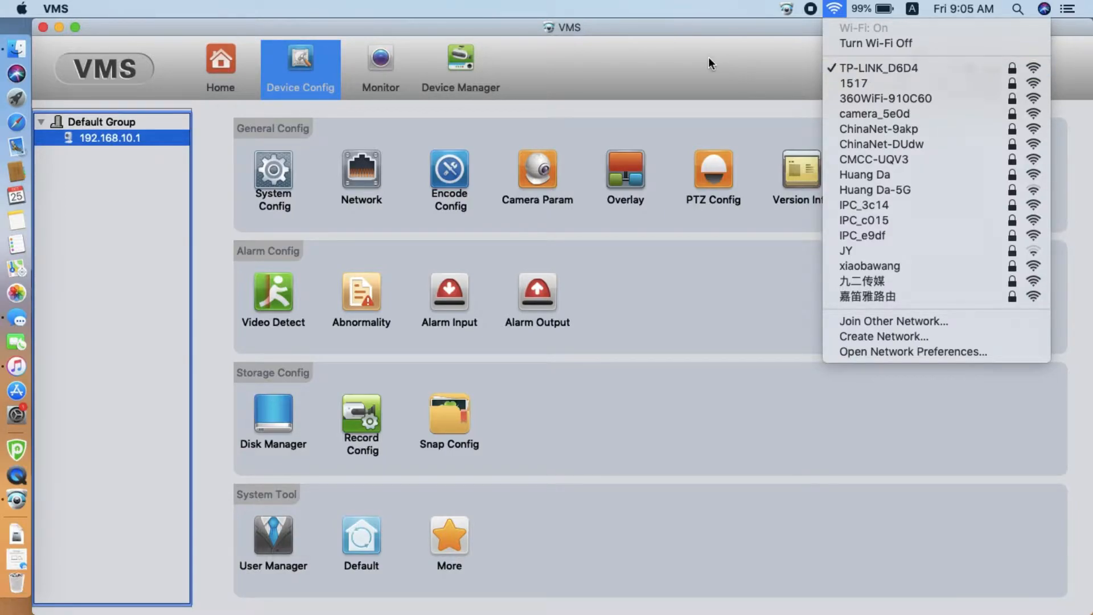
pyautogui.click(460, 66)
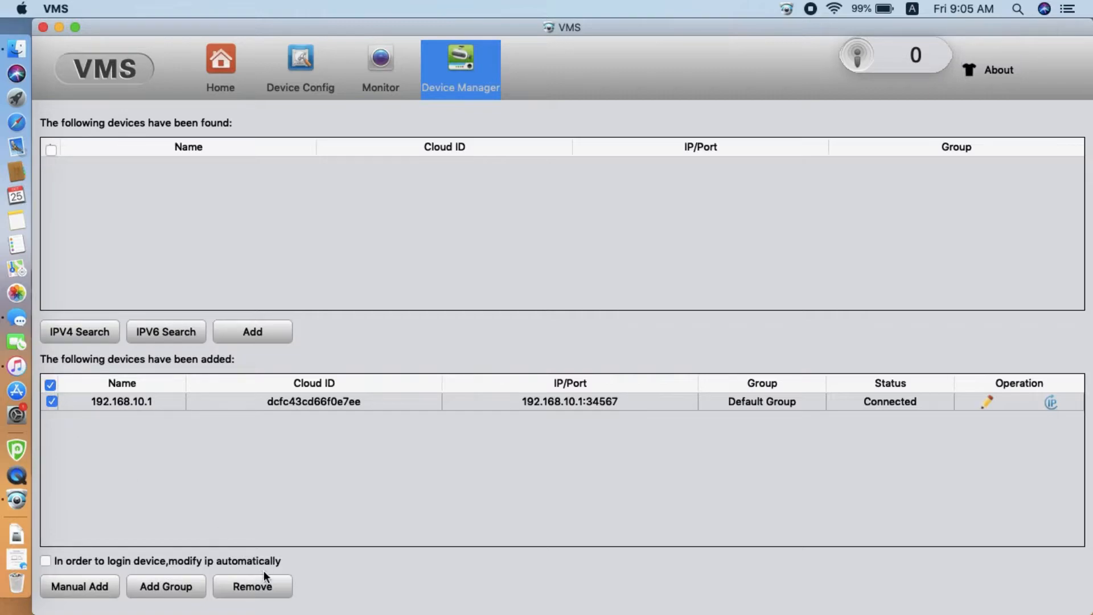
# - Remove camera 192.168.10.1 from the added devices, confirming with Yes
pyautogui.click(252, 585)
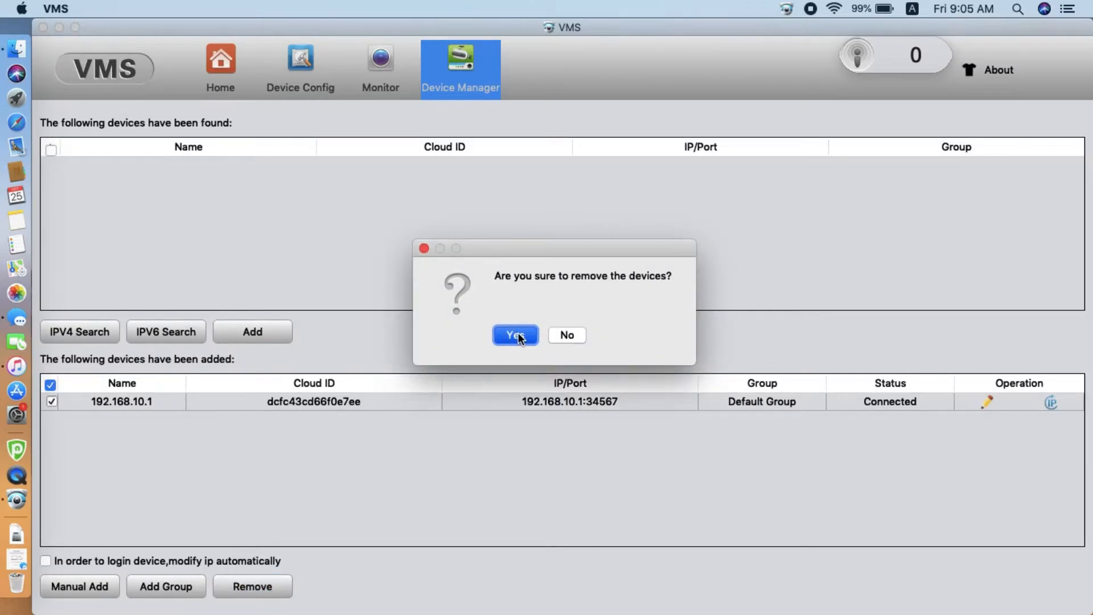
pyautogui.click(514, 335)
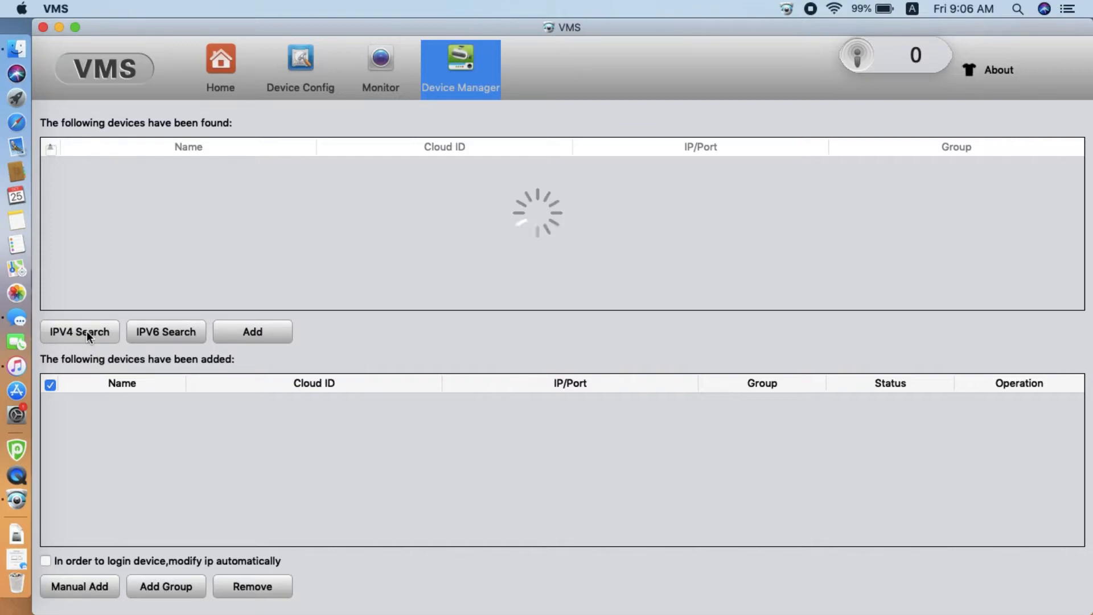
# - Run IPv4 Search, add camera 192.168.1.23 to the device list, and open Monitor
pyautogui.click(78, 331)
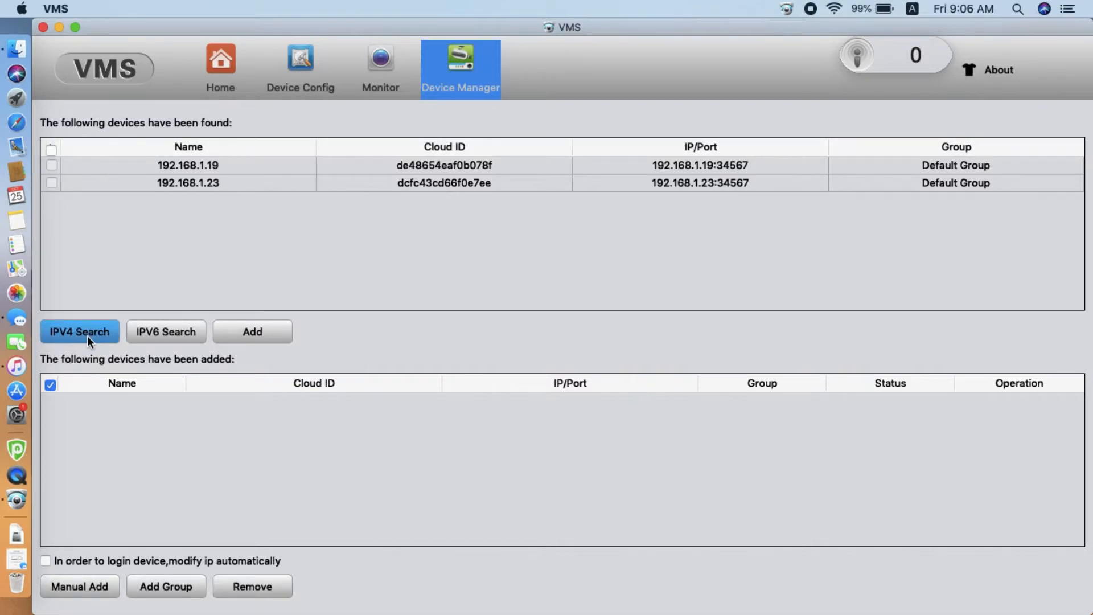
pyautogui.click(79, 331)
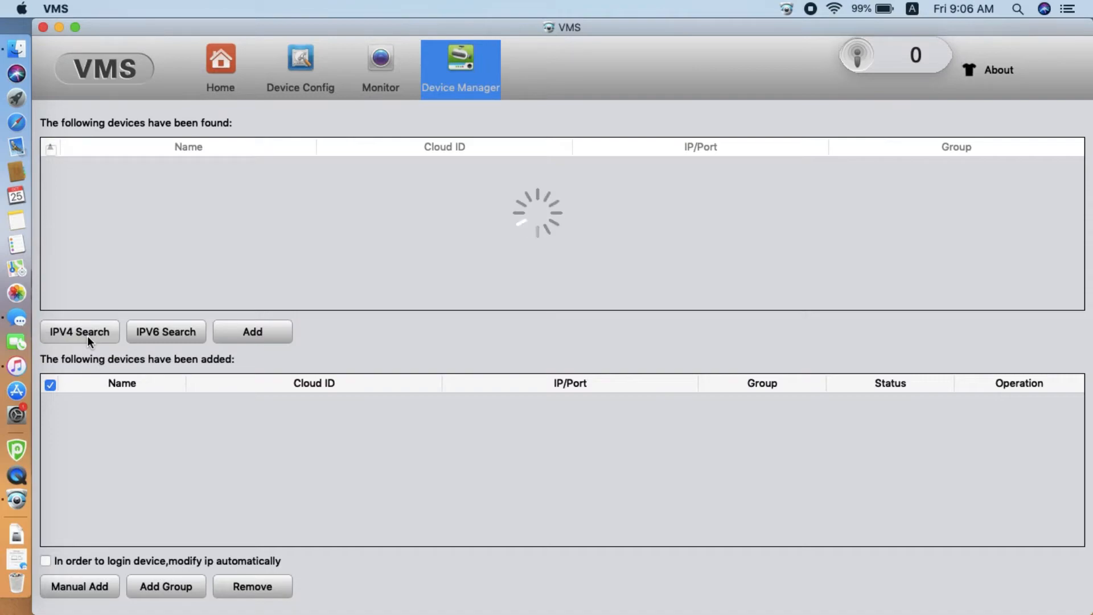
pyautogui.click(79, 331)
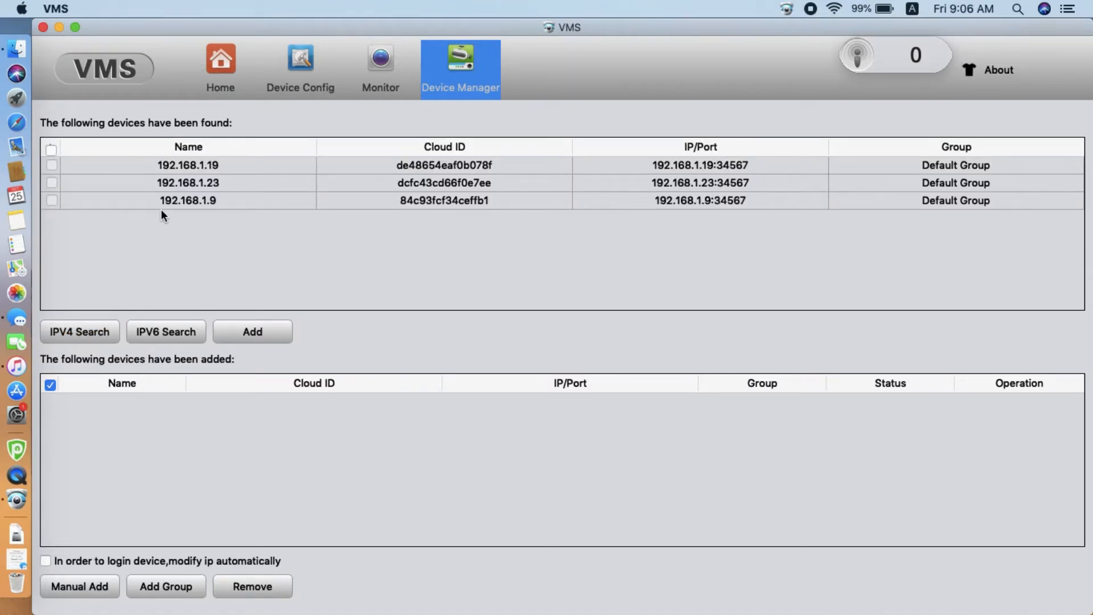
pyautogui.click(50, 183)
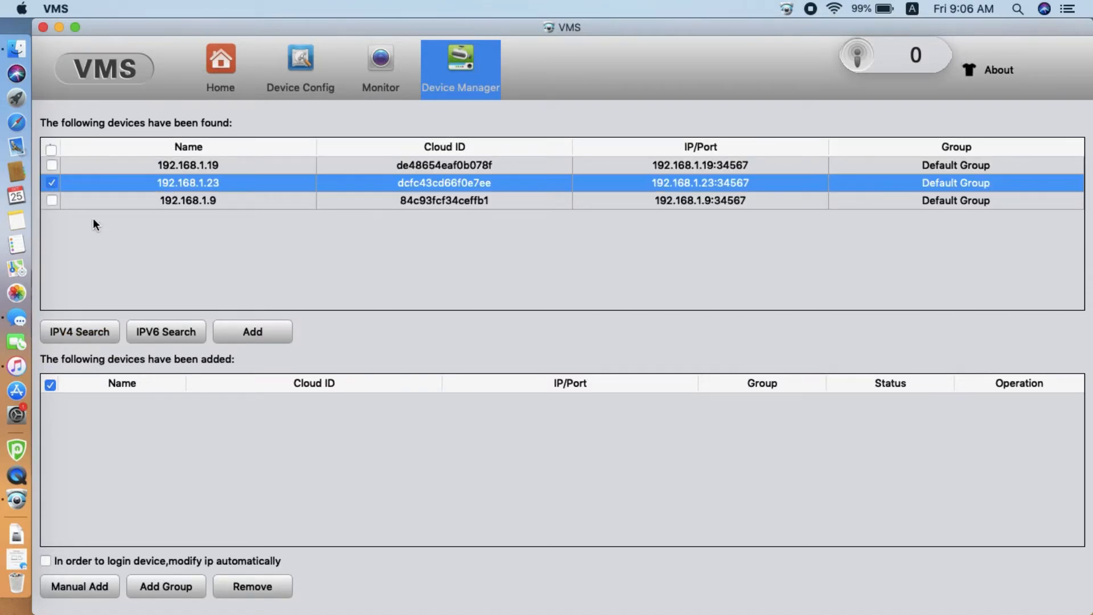
pyautogui.moveTo(224, 192)
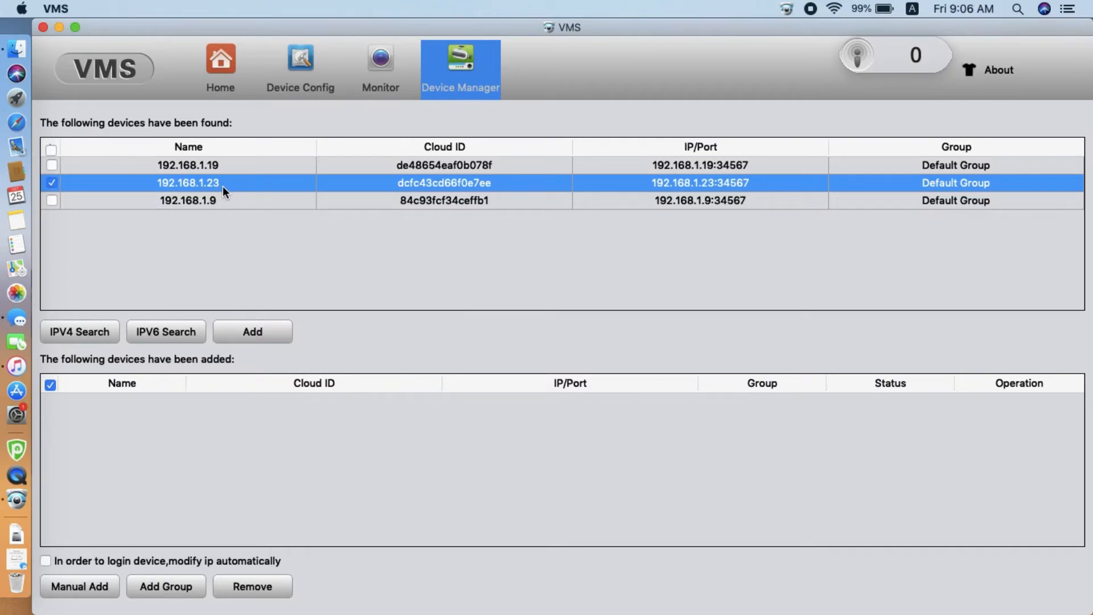
pyautogui.click(838, 9)
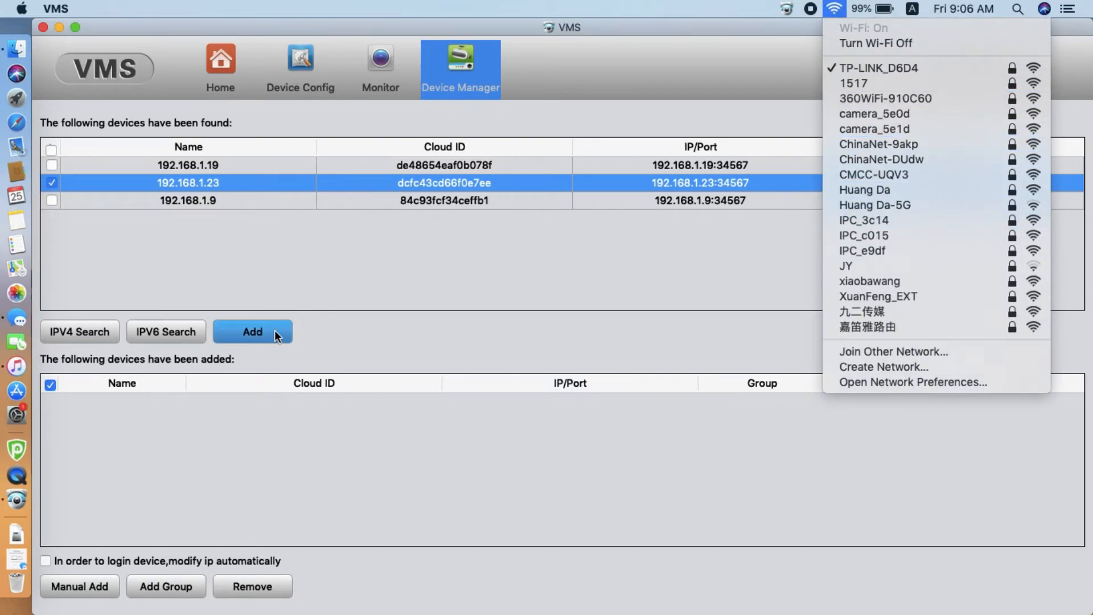
pyautogui.click(252, 332)
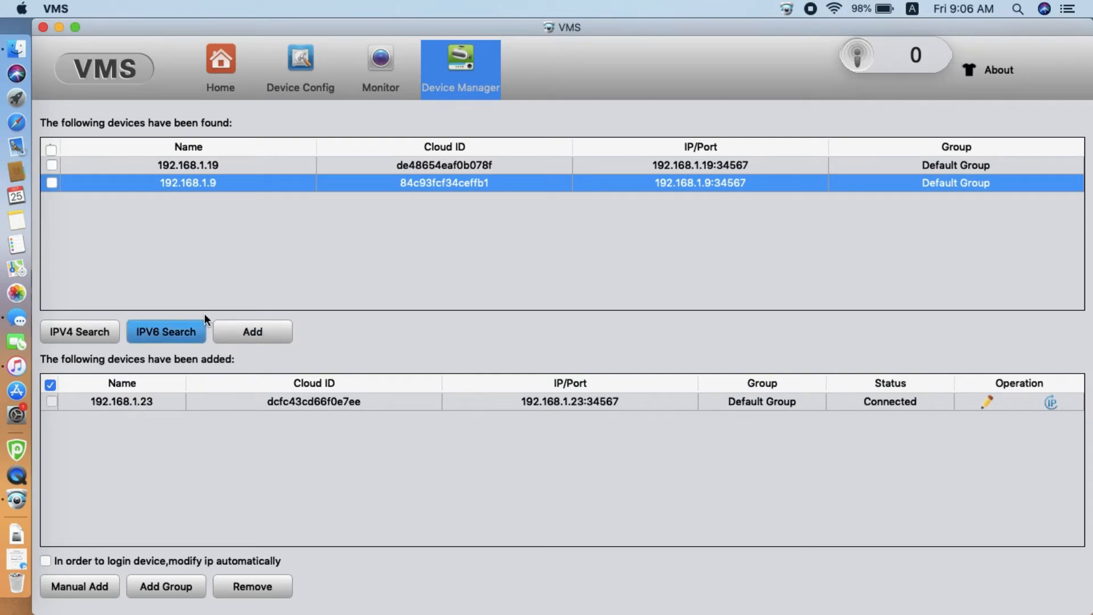
pyautogui.click(380, 66)
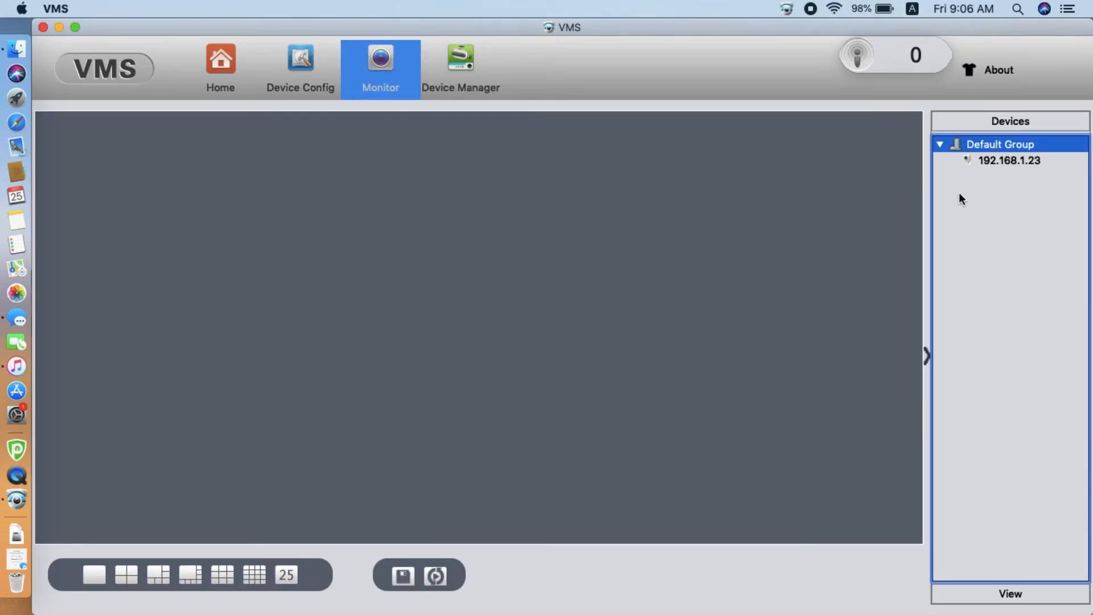
# - Start the Main Stream for camera 192.168.1.23 from its right-click menu in Devices
pyautogui.click(1008, 160)
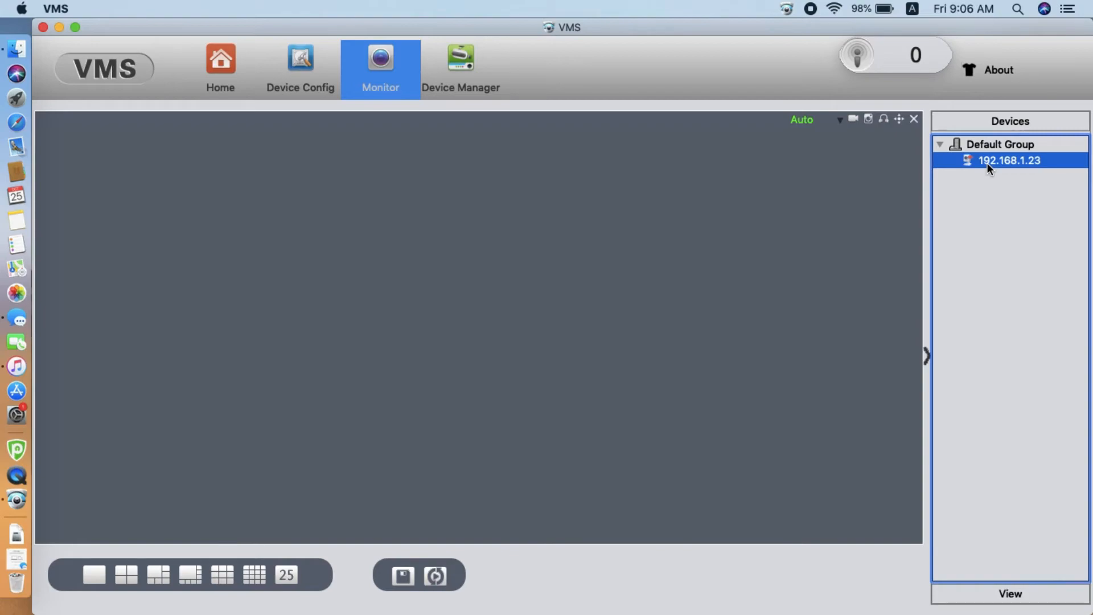
pyautogui.rightClick(1008, 161)
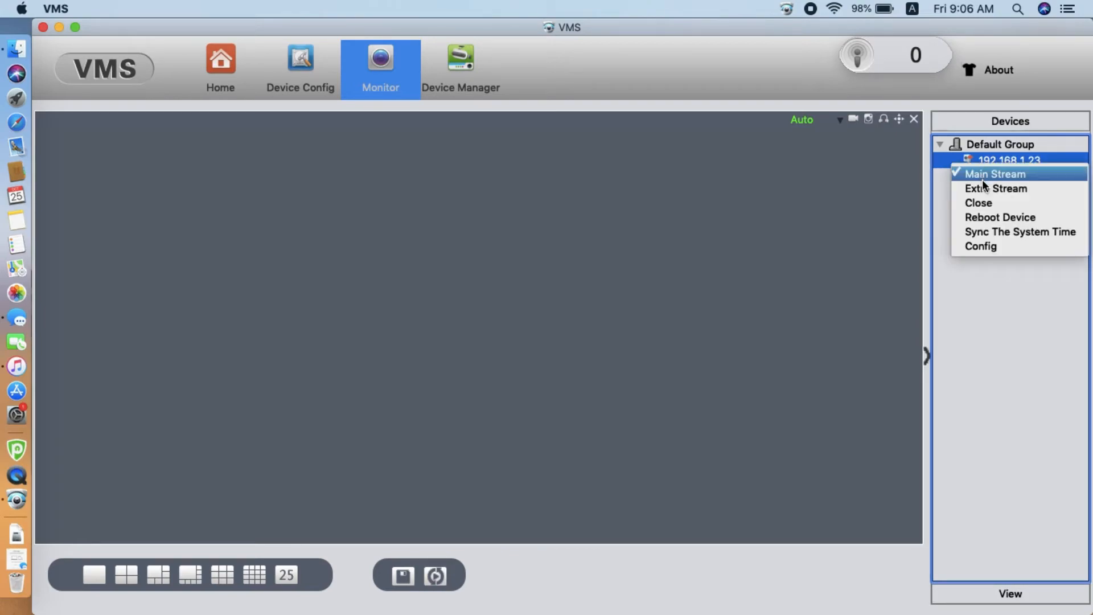
pyautogui.click(994, 173)
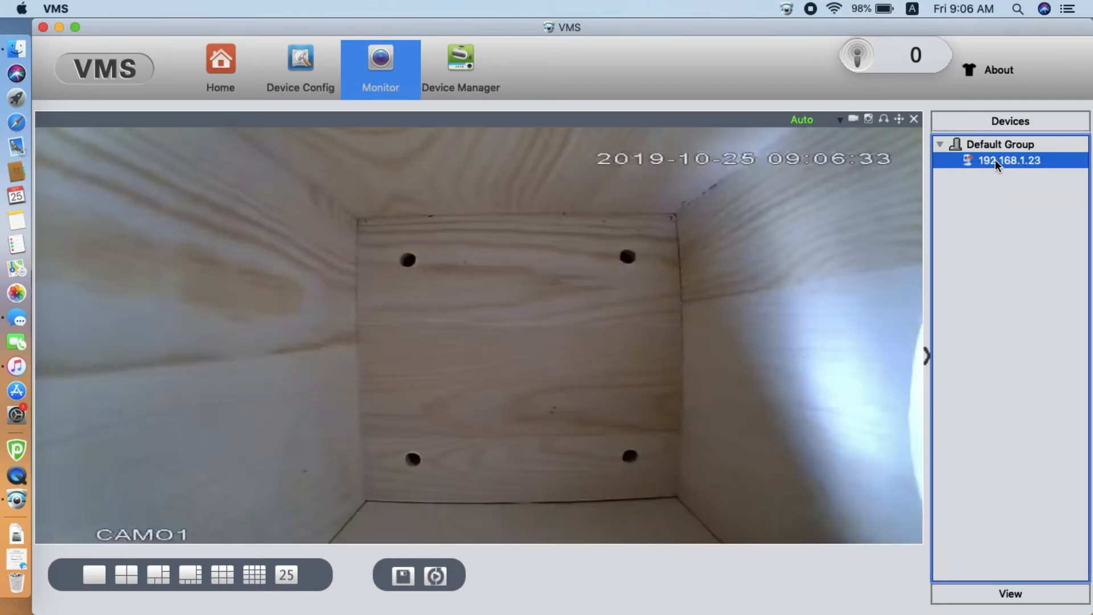